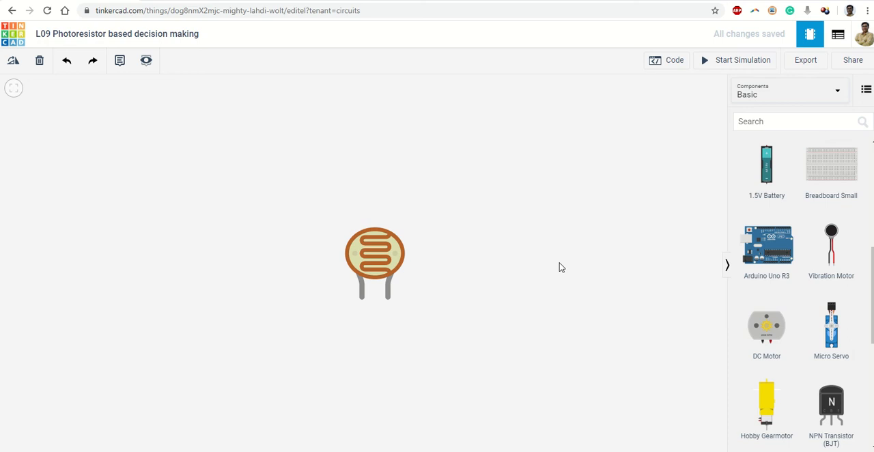
Select the photoresistor and drop a second photoresistor onto the canvas.
click(374, 258)
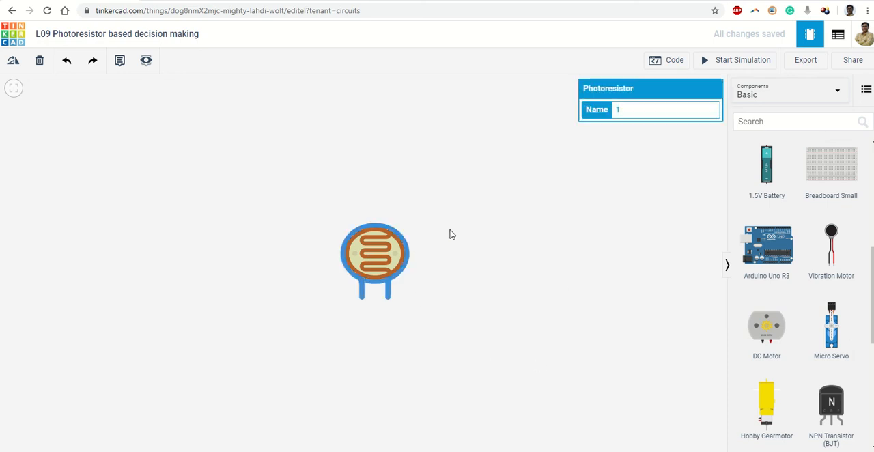
mouse_move(743, 186)
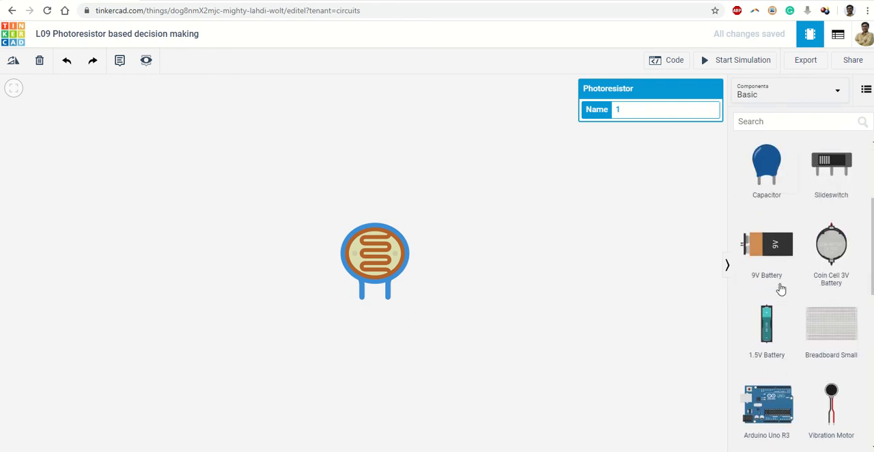
scroll(down, 3)
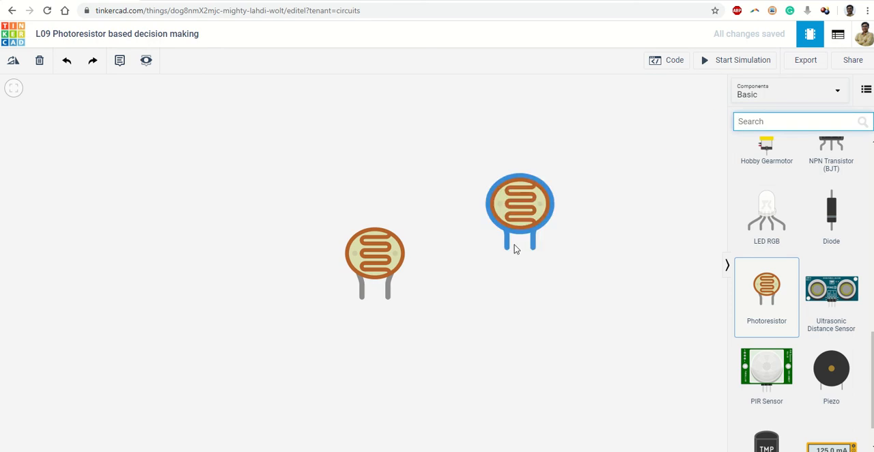
click(519, 208)
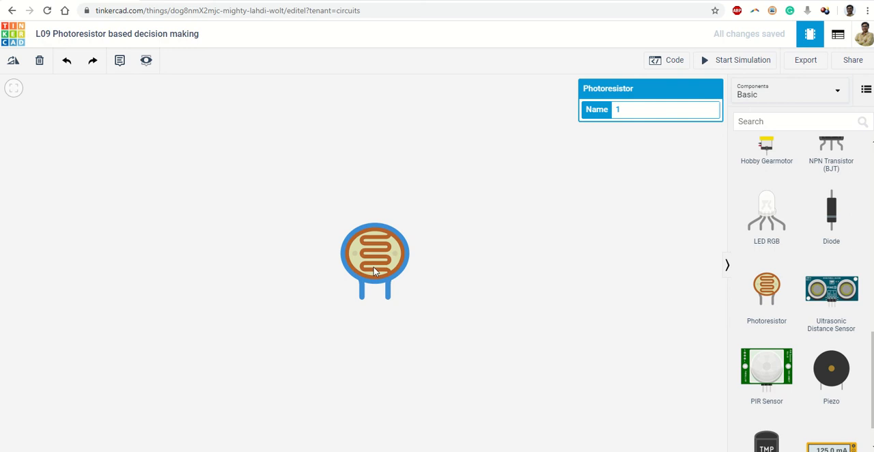
mouse_move(488, 230)
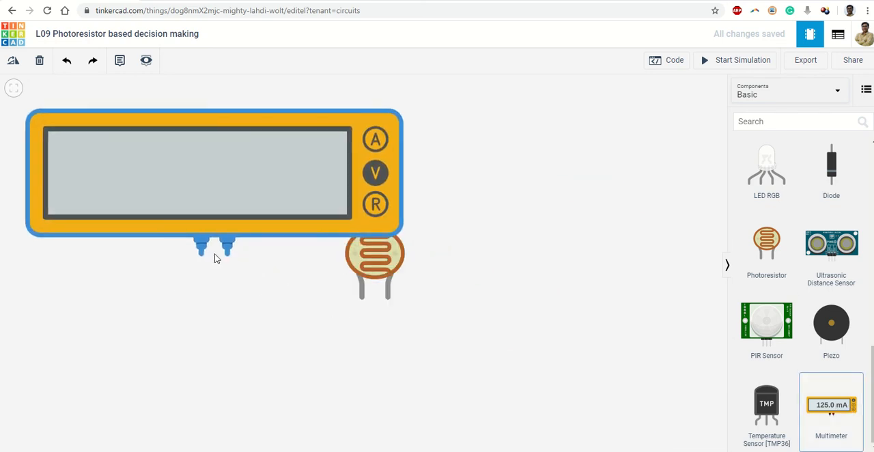
Place a multimeter above the photoresistor and wire its positive probe to a leg.
click(374, 259)
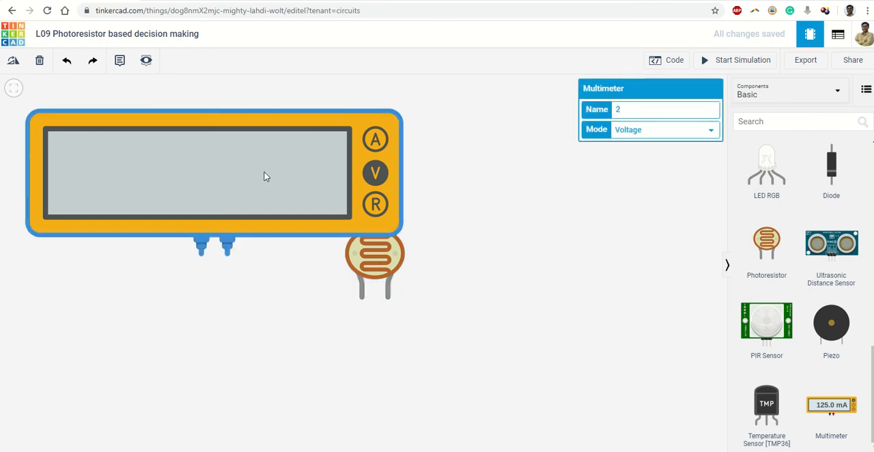
mouse_move(363, 141)
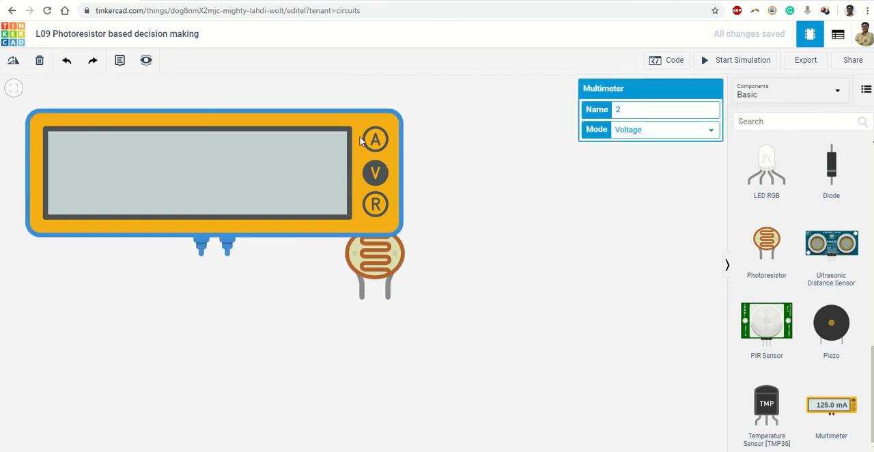
mouse_move(387, 214)
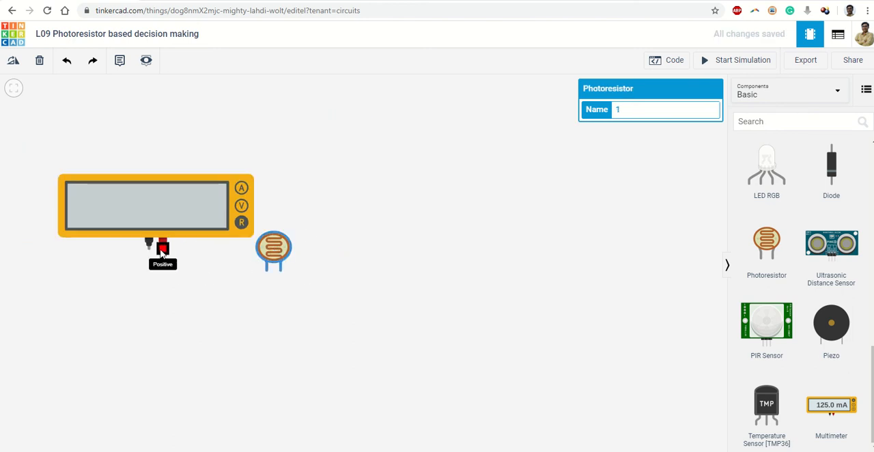
drag(161, 243, 271, 282)
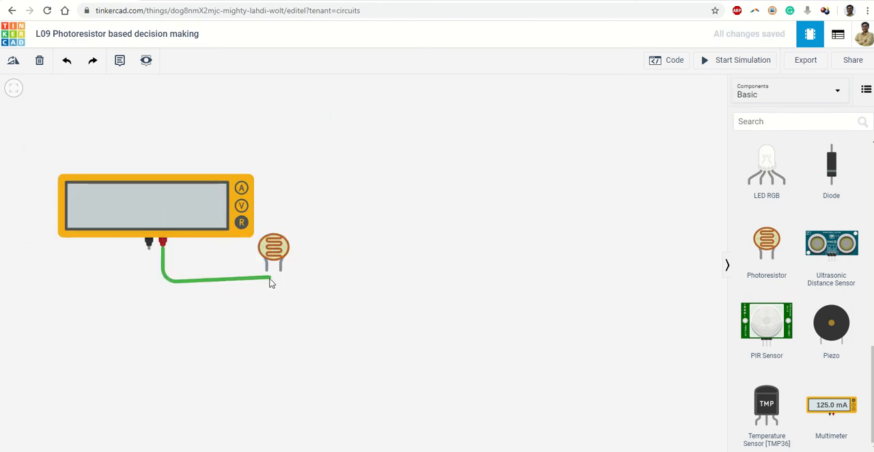
click(269, 281)
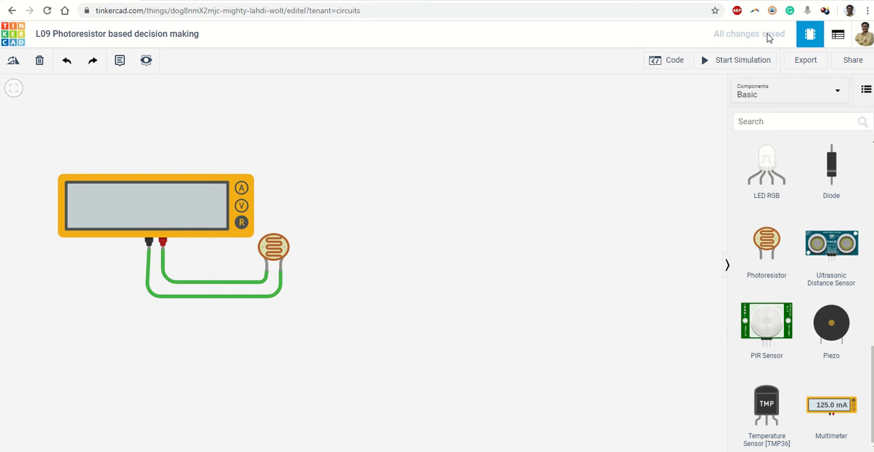
click(739, 60)
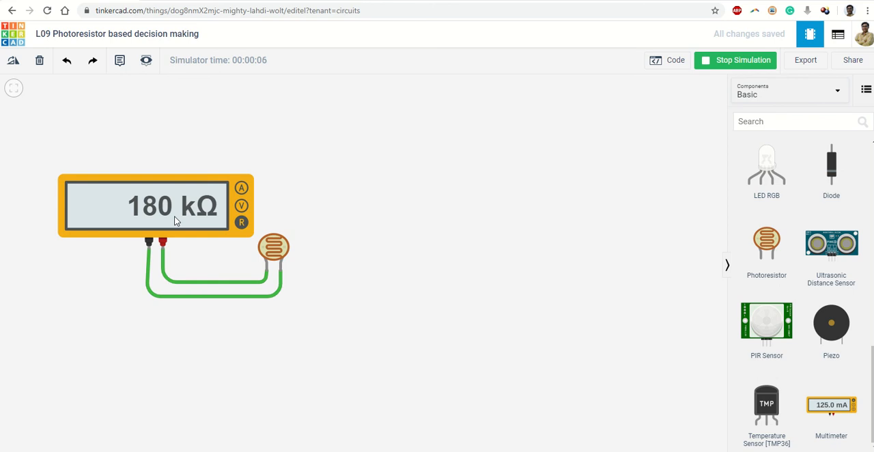
mouse_move(289, 210)
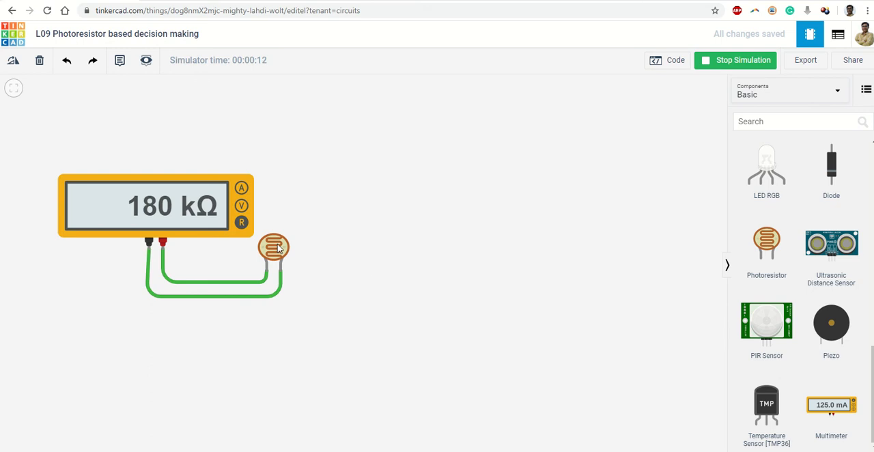
click(274, 247)
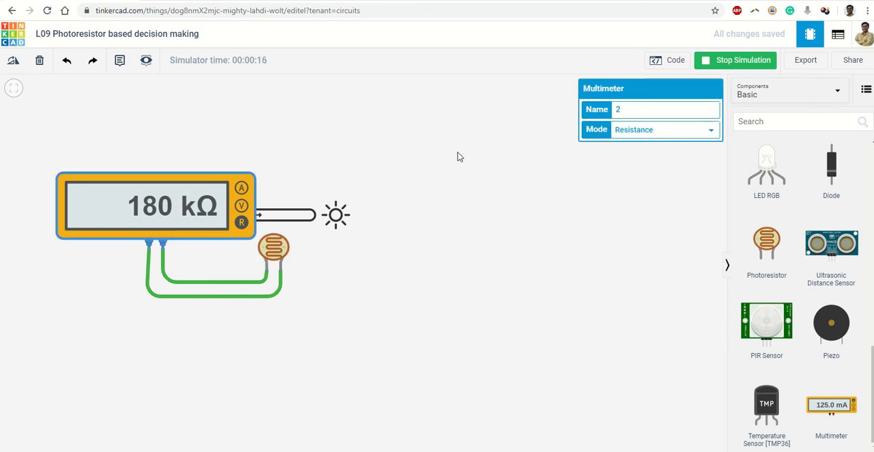
click(739, 60)
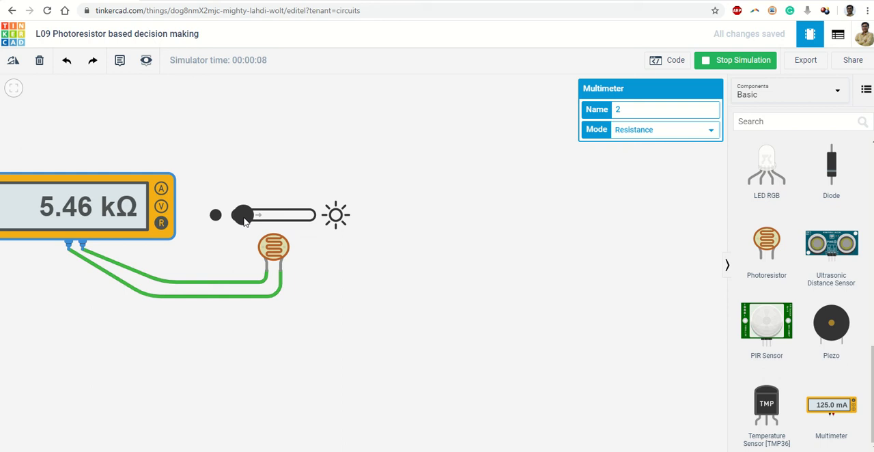
drag(242, 214, 273, 214)
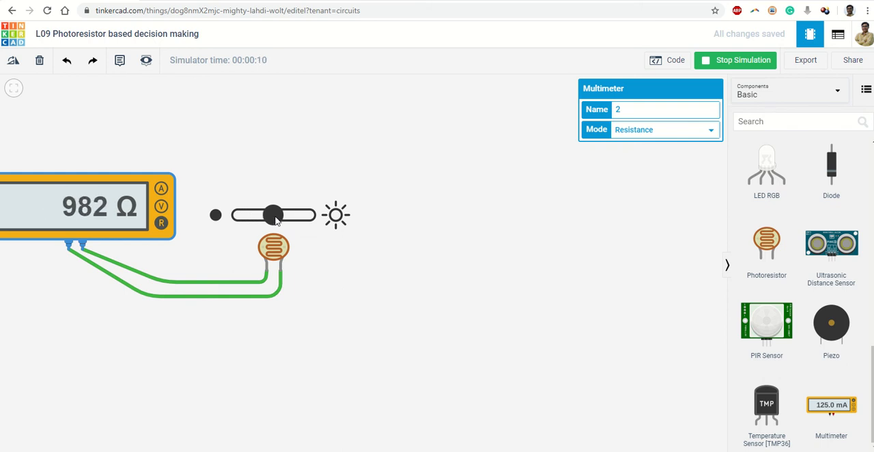
drag(274, 214, 308, 214)
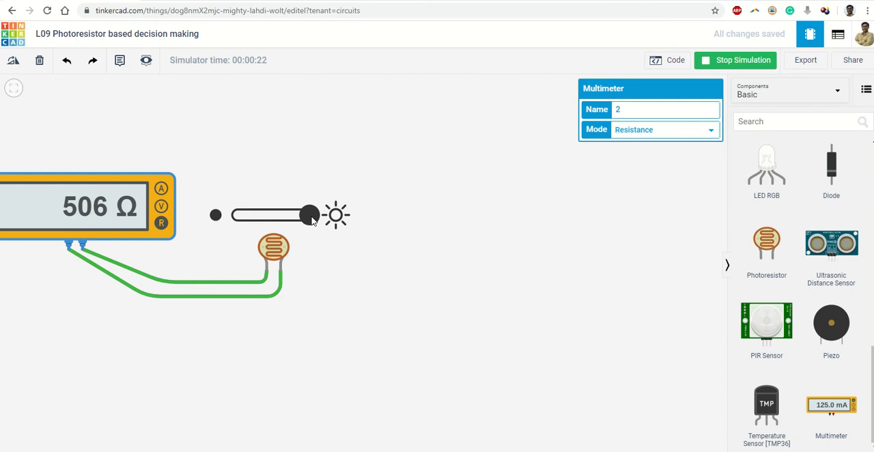
drag(309, 215, 268, 215)
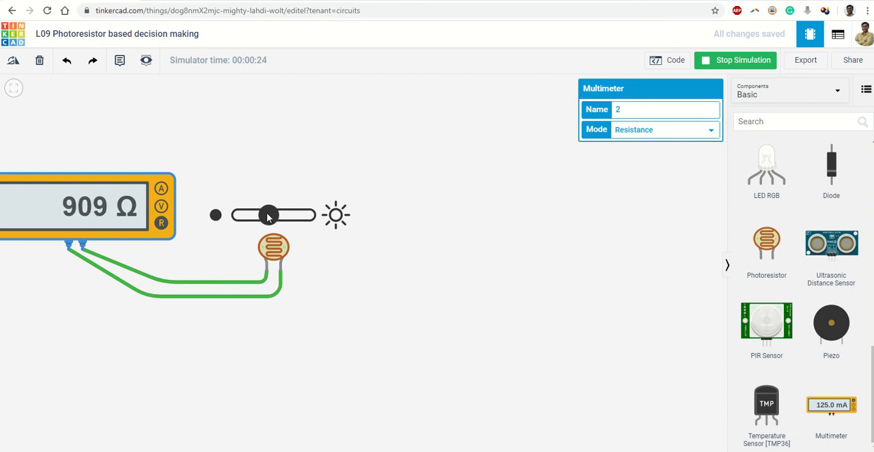
drag(269, 215, 239, 215)
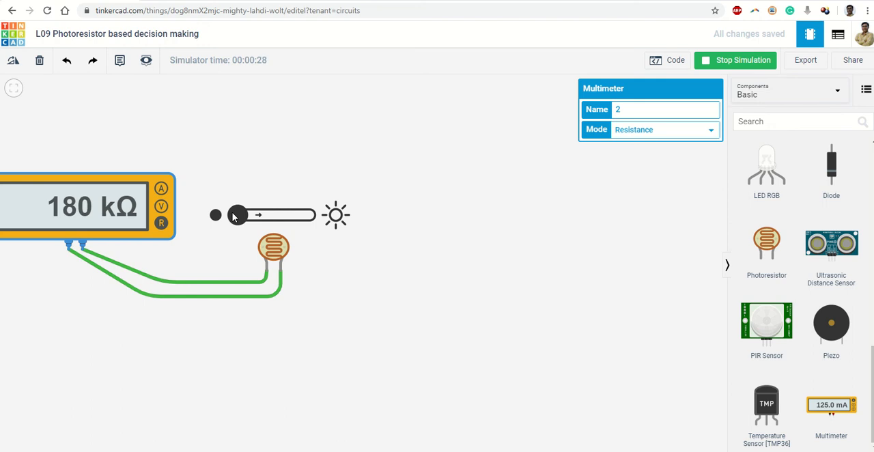
drag(238, 214, 271, 215)
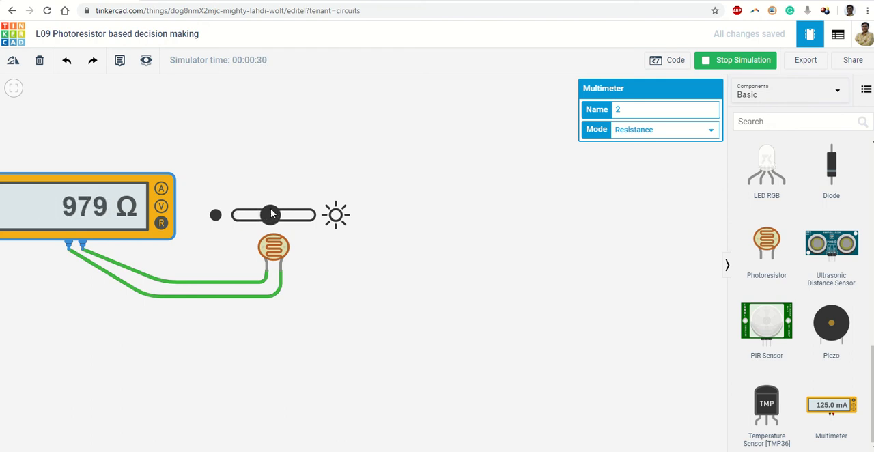
click(742, 60)
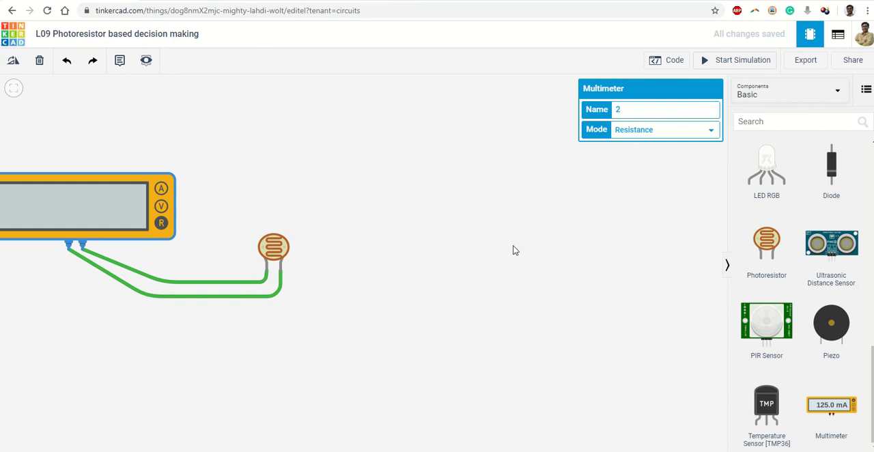
mouse_move(113, 215)
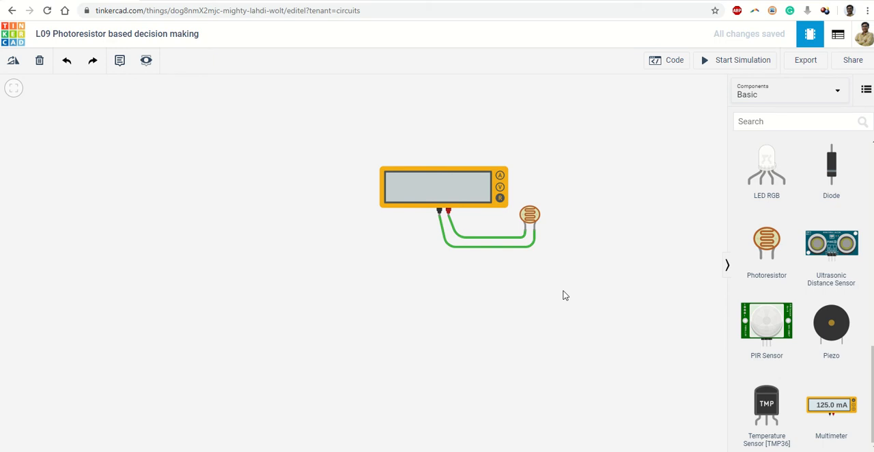
mouse_move(536, 225)
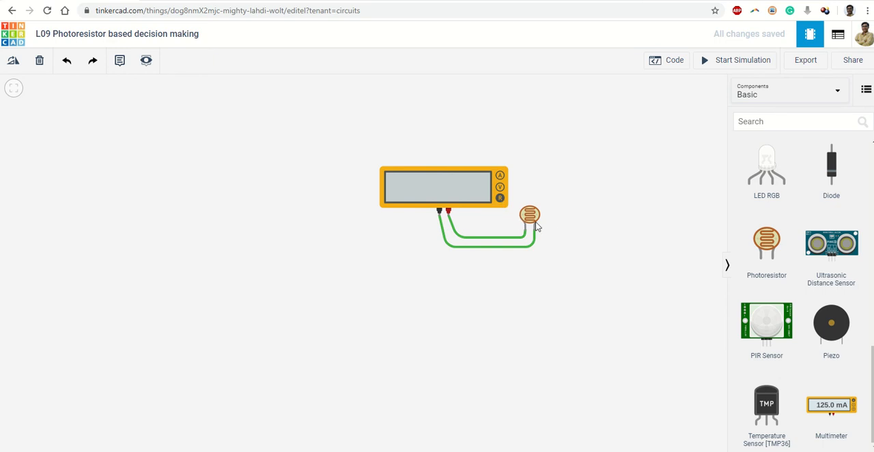
click(528, 214)
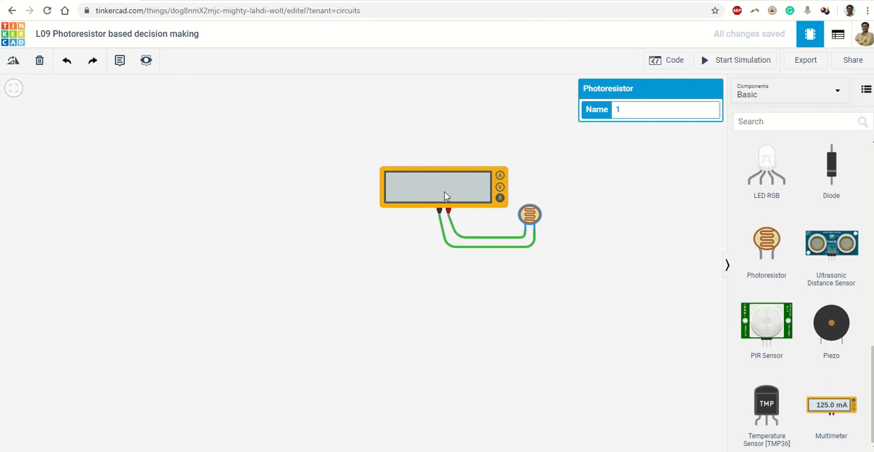
click(438, 184)
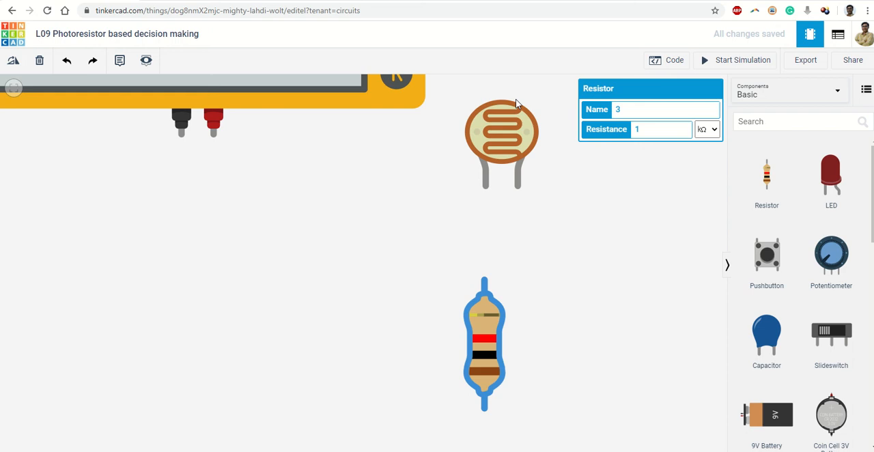
mouse_move(517, 245)
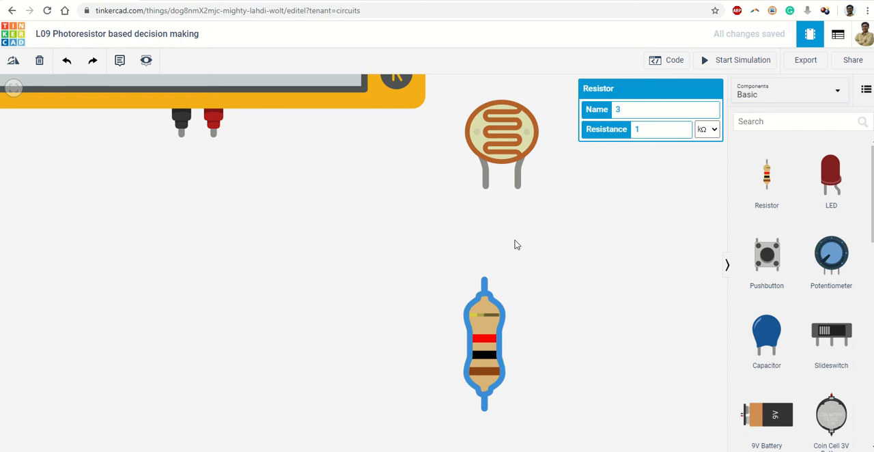
Join a photoresistor leg to the 1 kΩ resistor's upper lead with a wire.
click(485, 193)
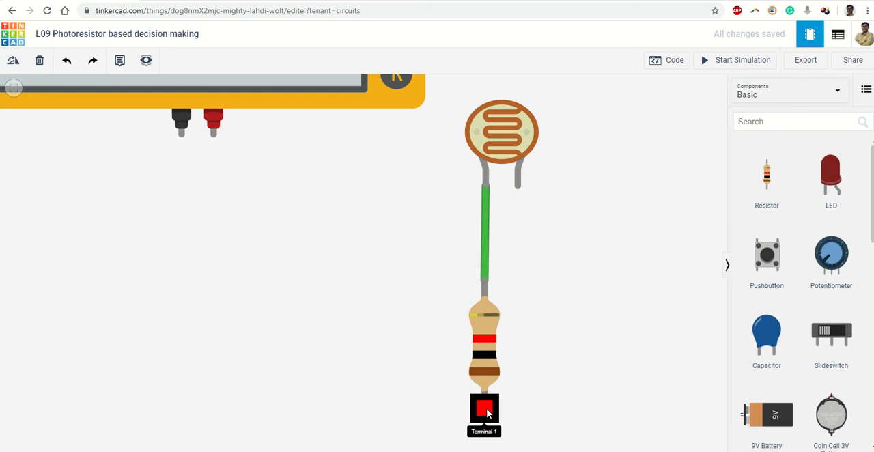
mouse_move(534, 188)
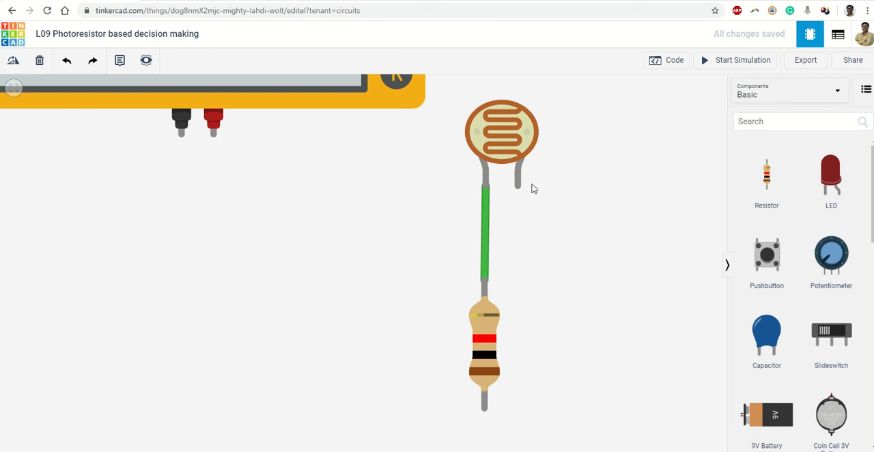
click(482, 235)
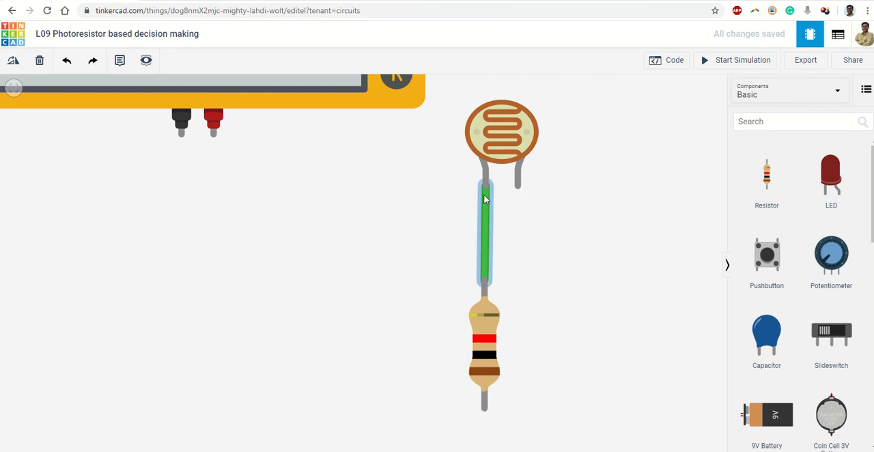
mouse_move(484, 196)
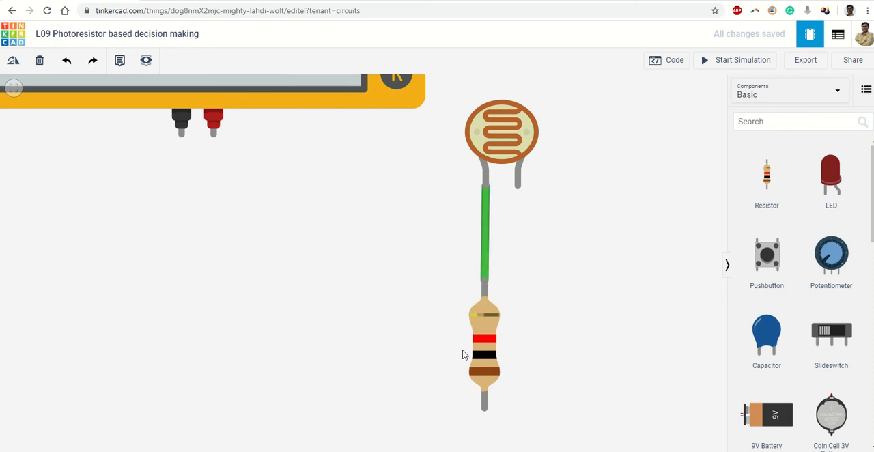
mouse_move(432, 224)
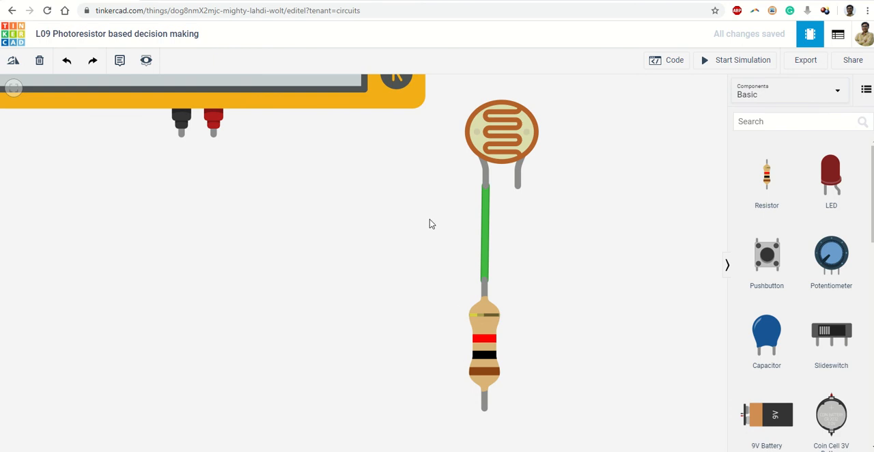
mouse_move(564, 142)
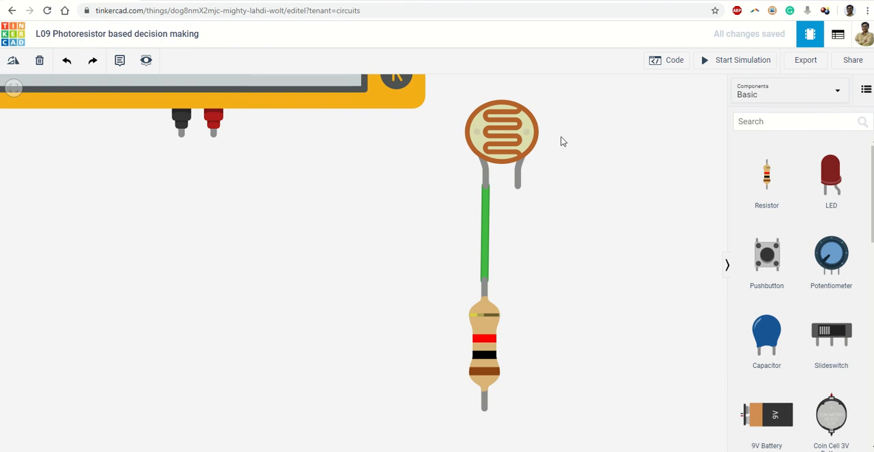
mouse_move(475, 260)
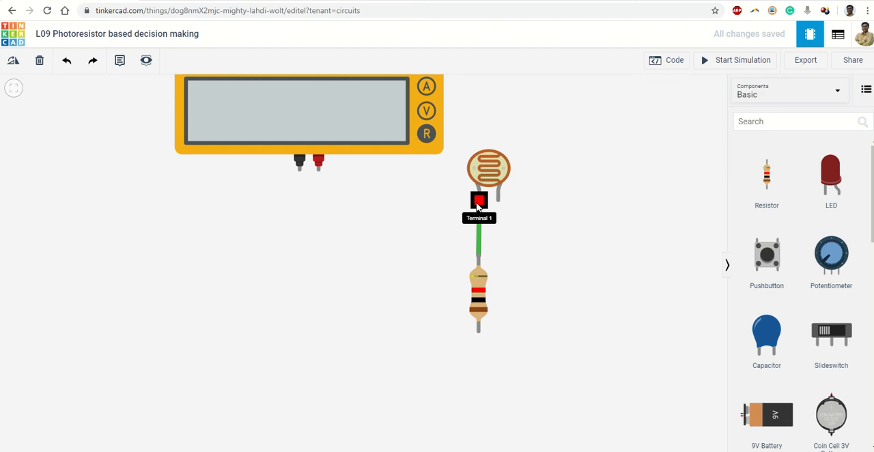
click(489, 169)
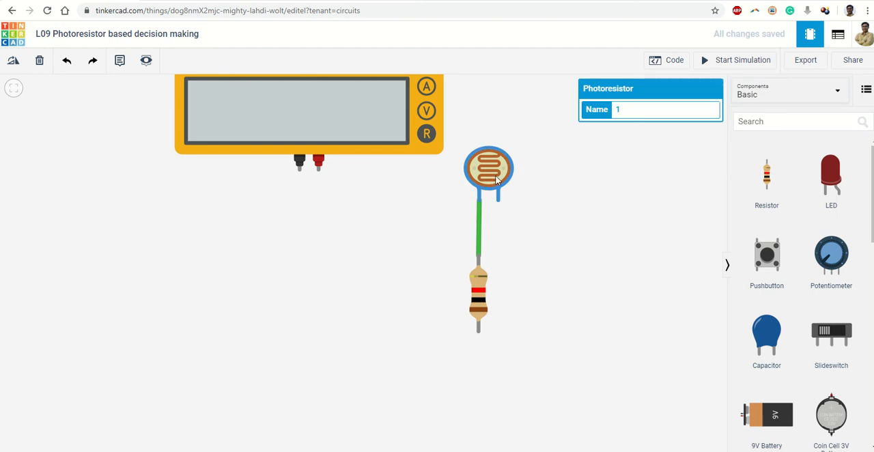
click(501, 368)
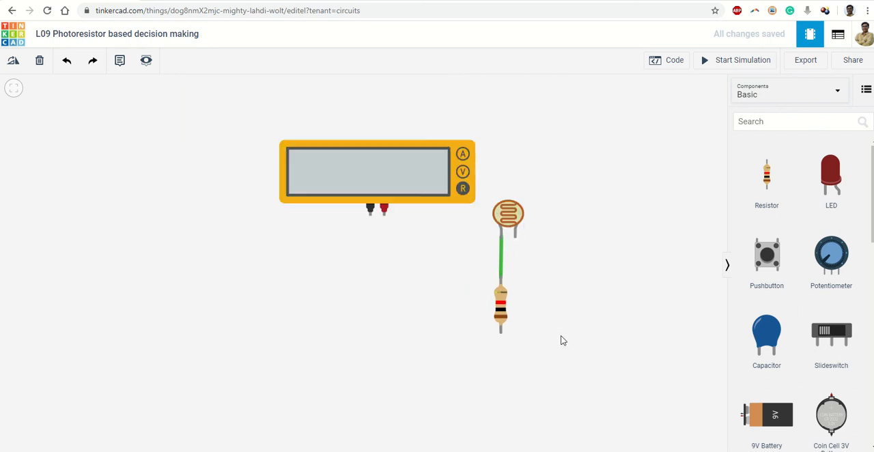
Add an Arduino Uno, wiring GND to the resistor and a red 5V wire to the photoresistor.
scroll(down, 3)
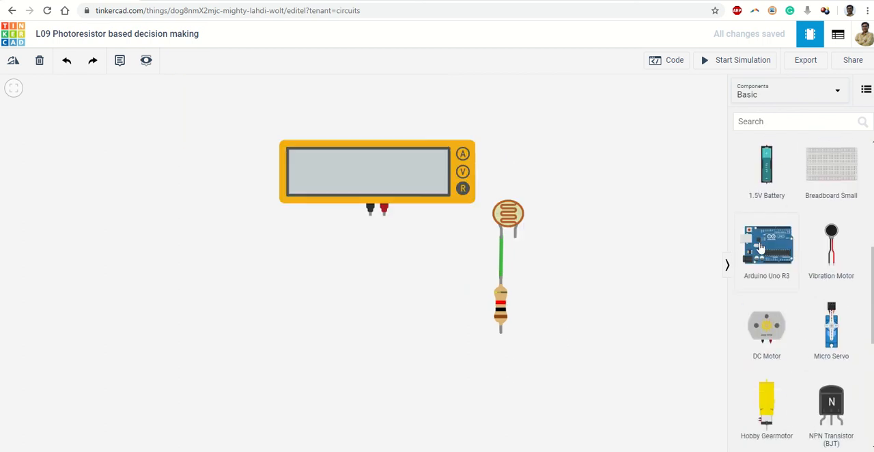
mouse_move(381, 343)
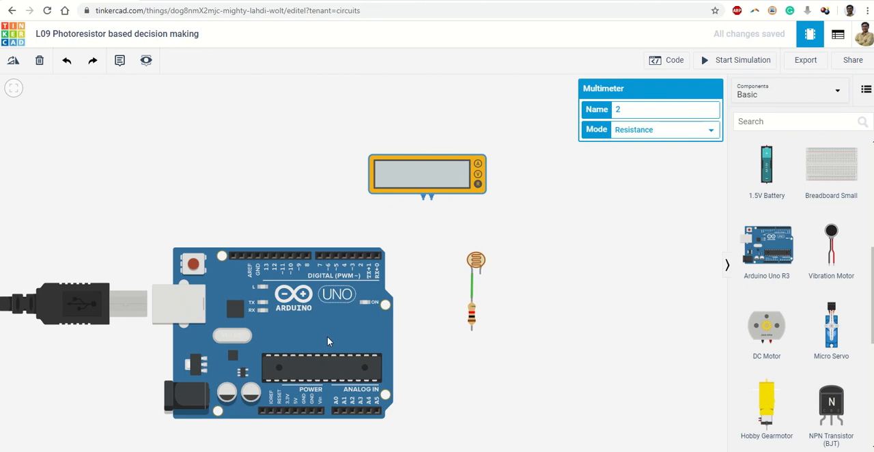
click(326, 340)
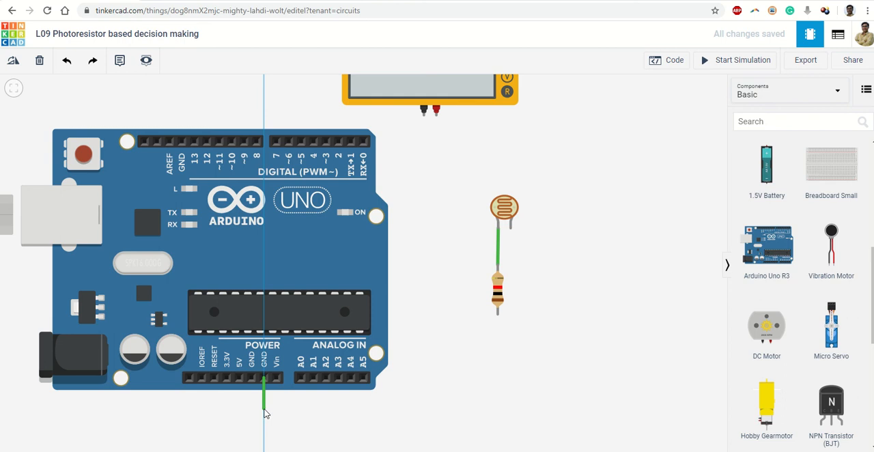
drag(262, 406, 490, 406)
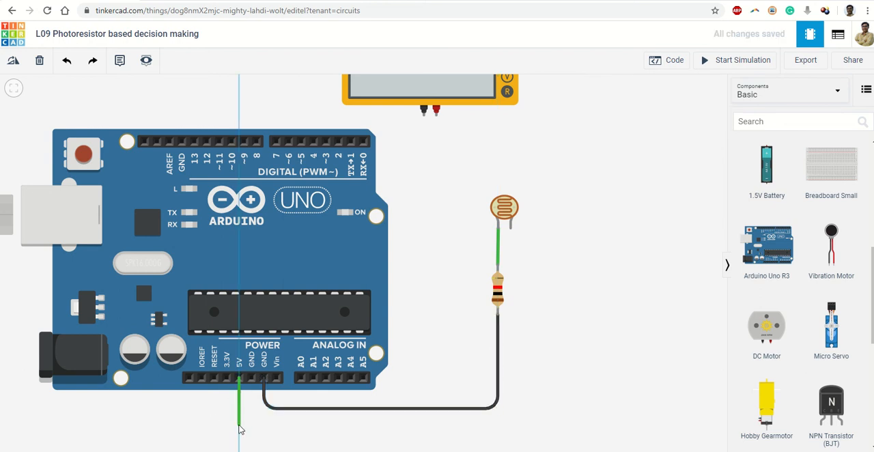
drag(240, 393, 508, 425)
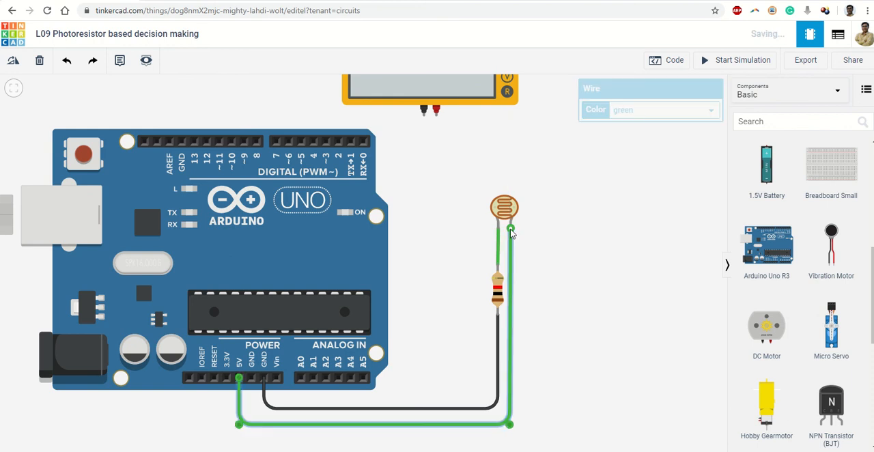
click(662, 110)
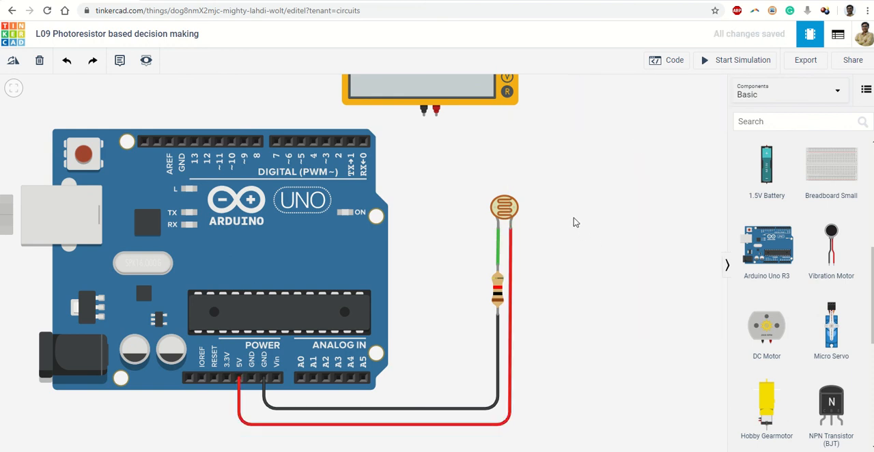
mouse_move(495, 331)
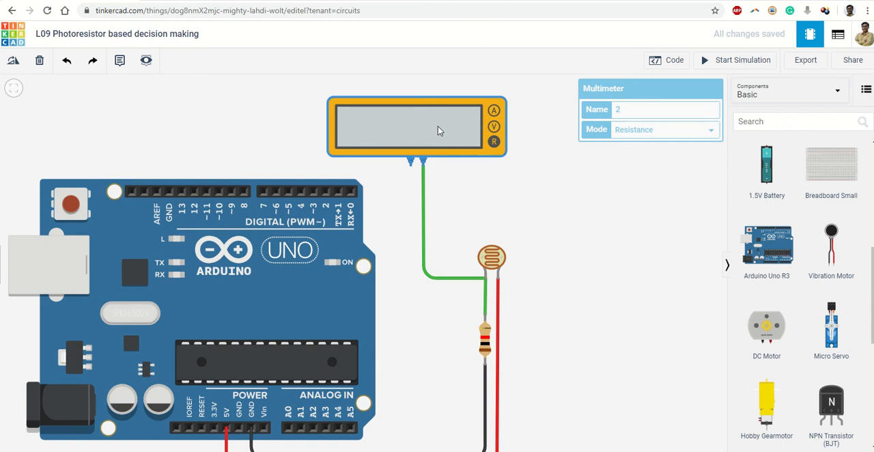
Switch the multimeter to Voltage and wire its COM lead to Arduino GND.
click(665, 129)
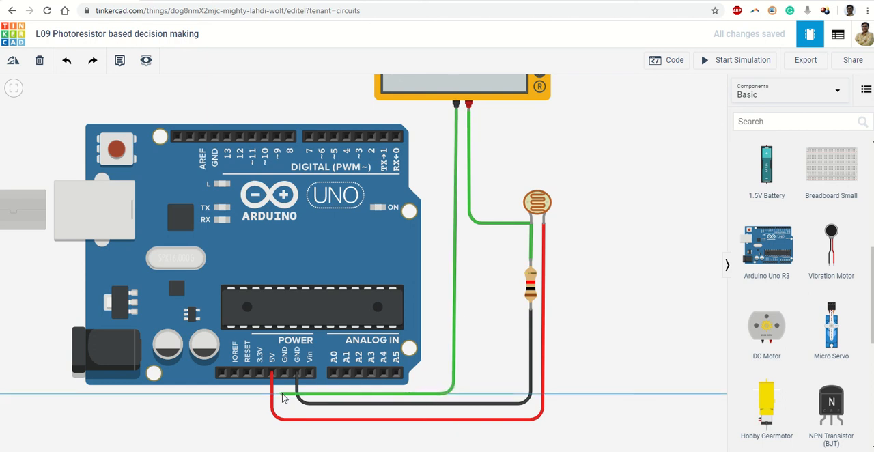
click(293, 403)
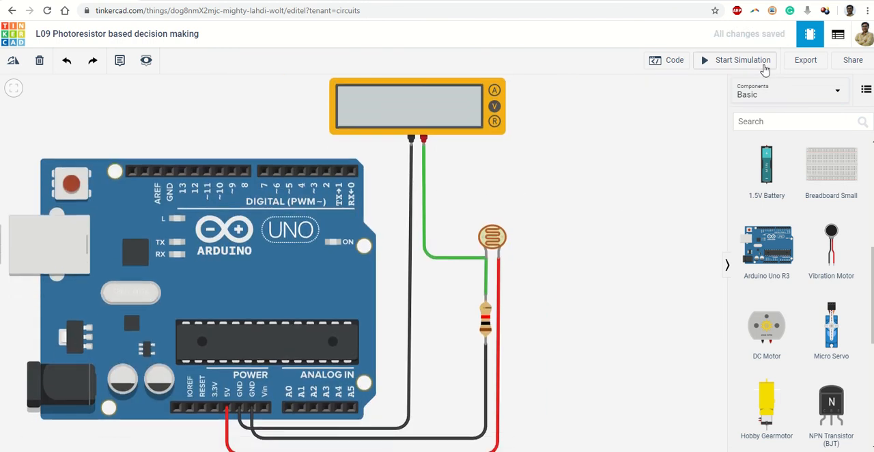
Start the simulation of the divider circuit.
click(740, 61)
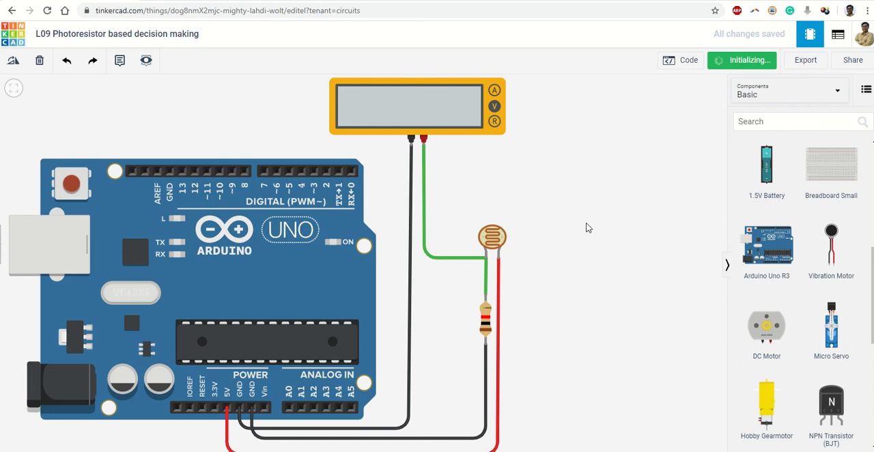
click(742, 60)
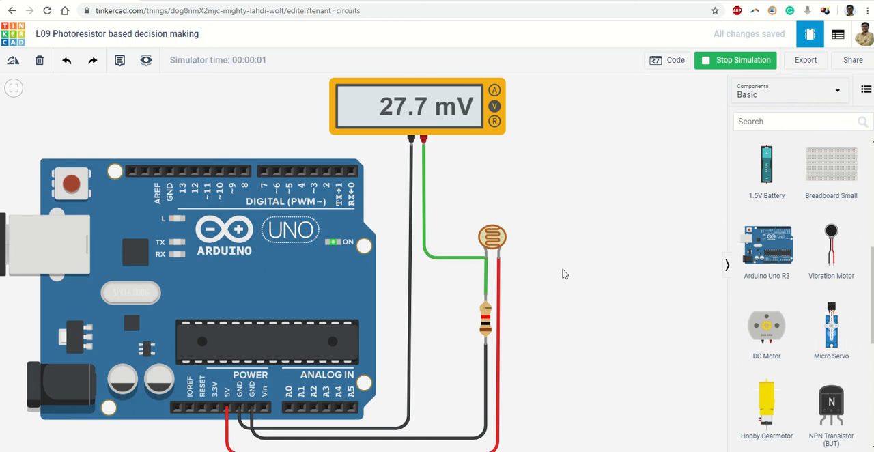
click(491, 237)
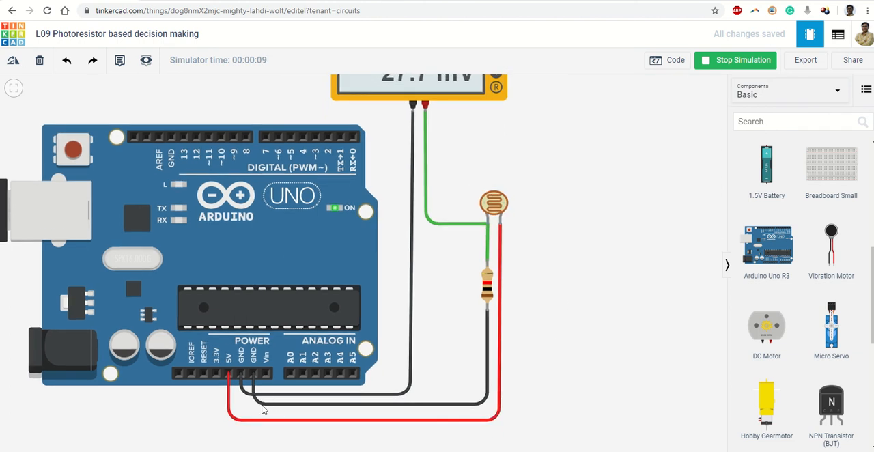
mouse_move(499, 231)
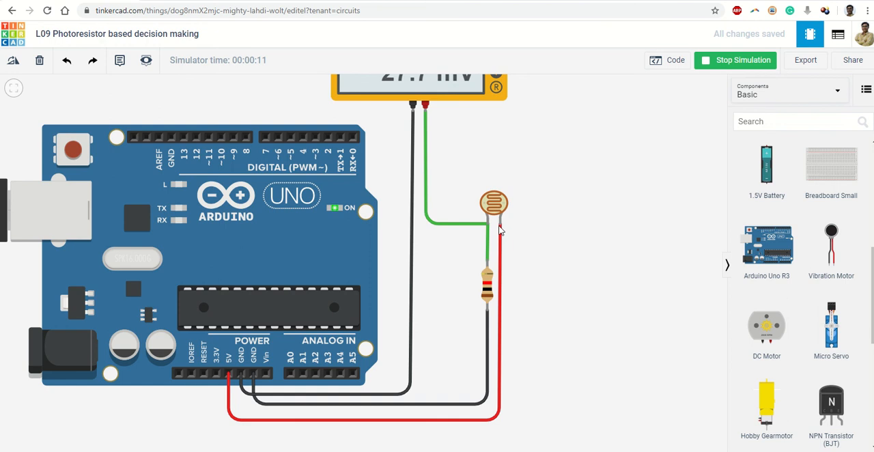
mouse_move(488, 275)
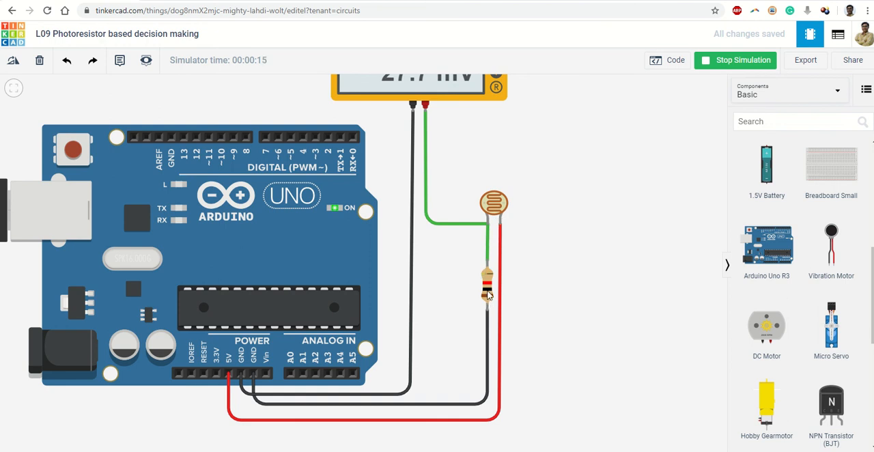
Check the resistor's value and bring up the photoresistor's light level slider.
click(486, 292)
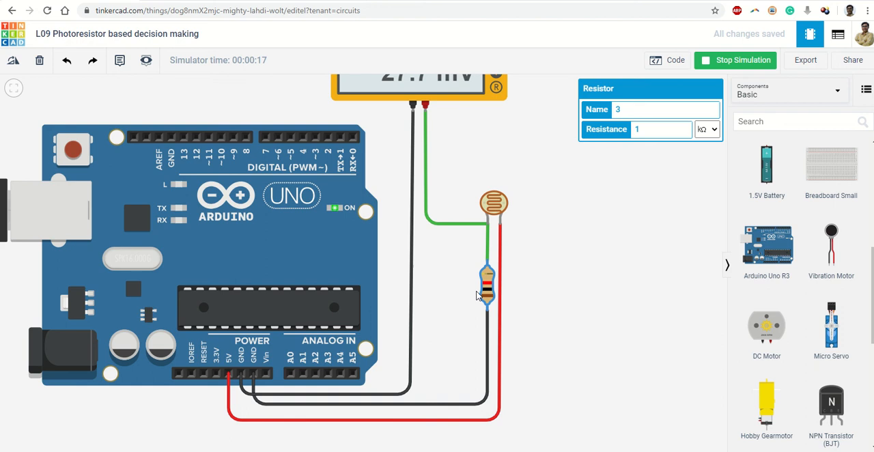
click(493, 203)
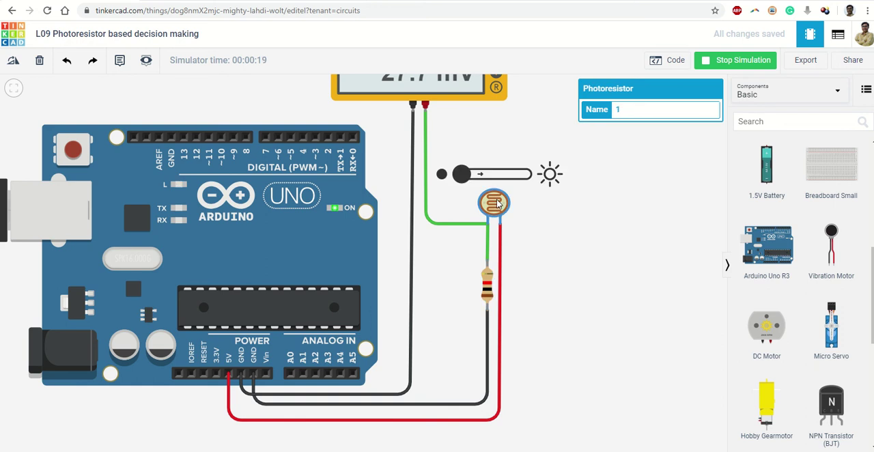
click(487, 291)
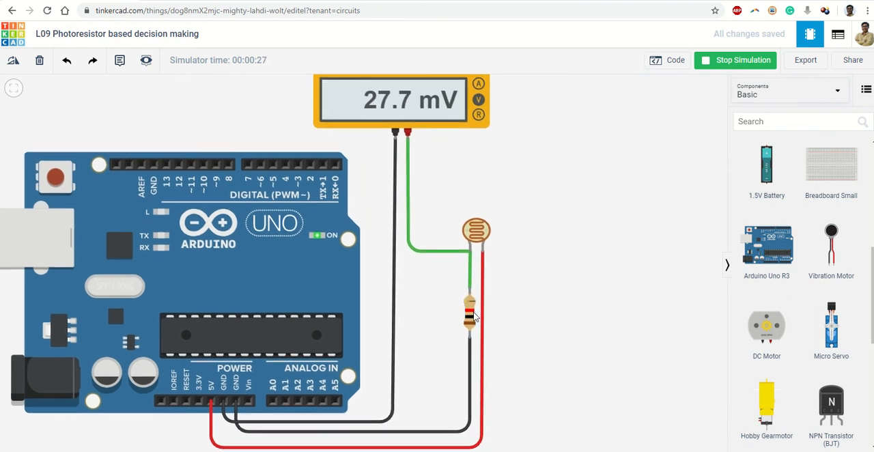
click(469, 319)
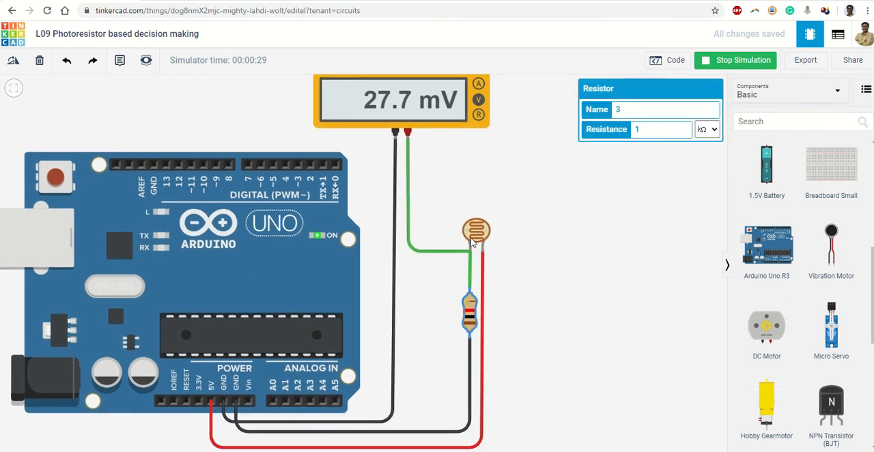
click(476, 230)
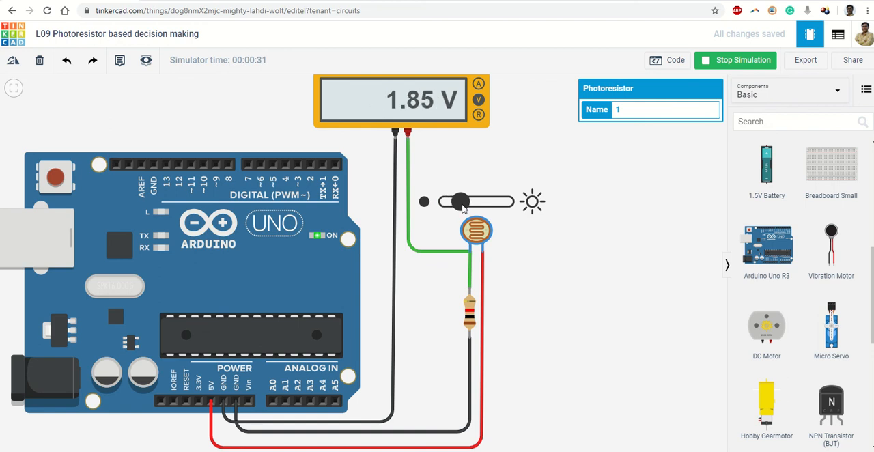
Sweep the photoresistor light between dark (28.9 mV) and full brightness (3.32 V).
drag(459, 201, 476, 201)
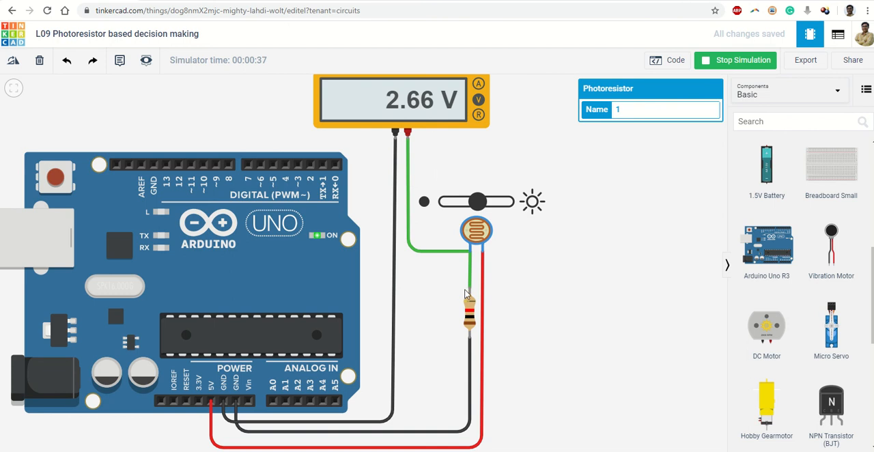
drag(477, 201, 481, 201)
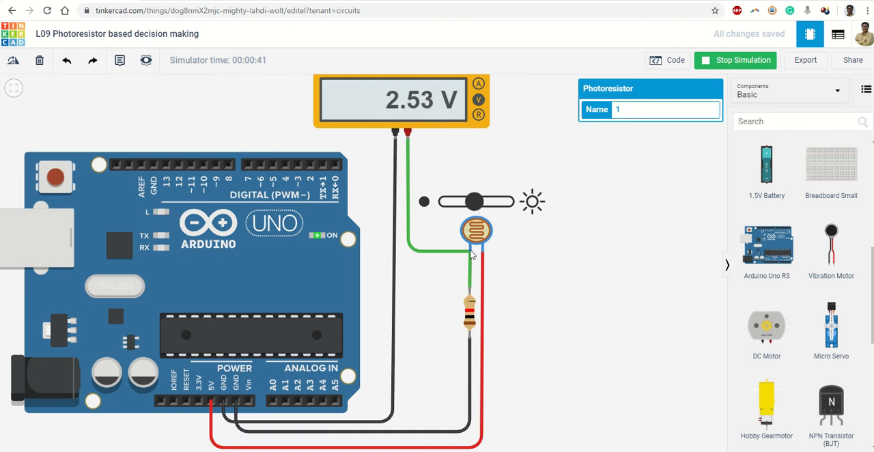
drag(474, 201, 481, 201)
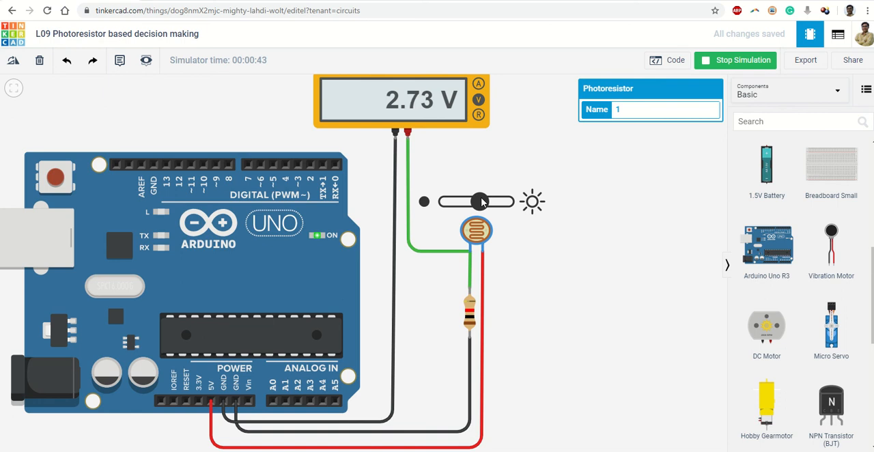
drag(478, 201, 507, 200)
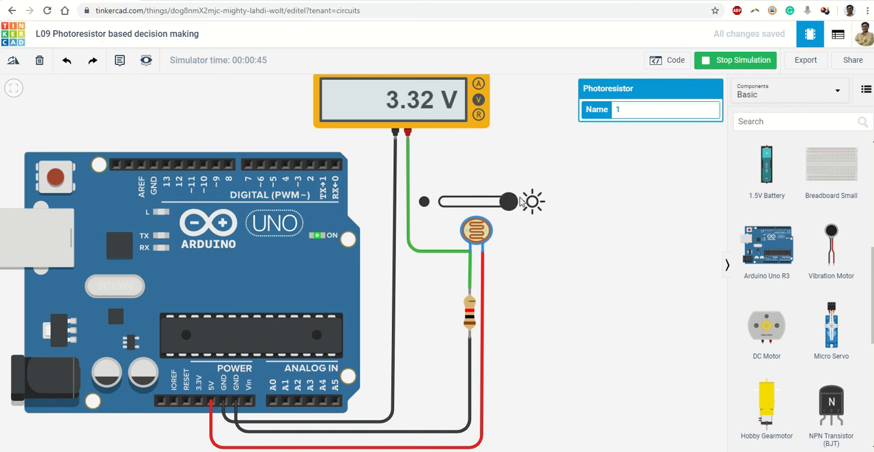
drag(505, 202, 478, 202)
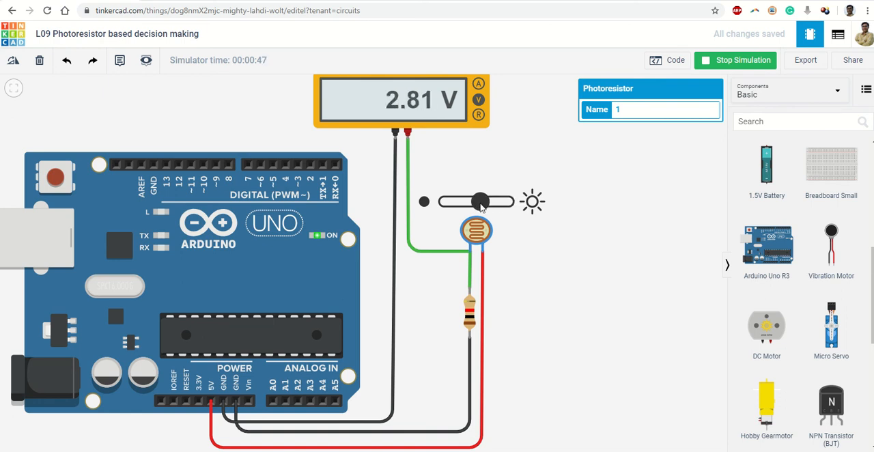
drag(479, 200, 462, 201)
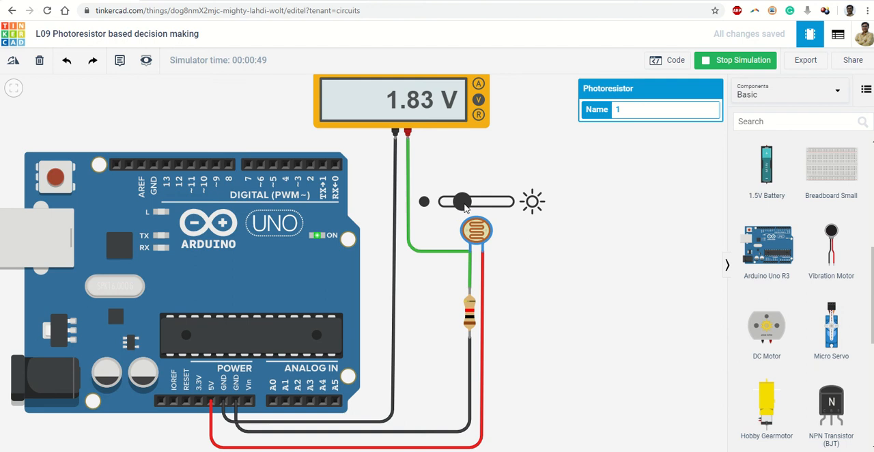
drag(461, 201, 447, 202)
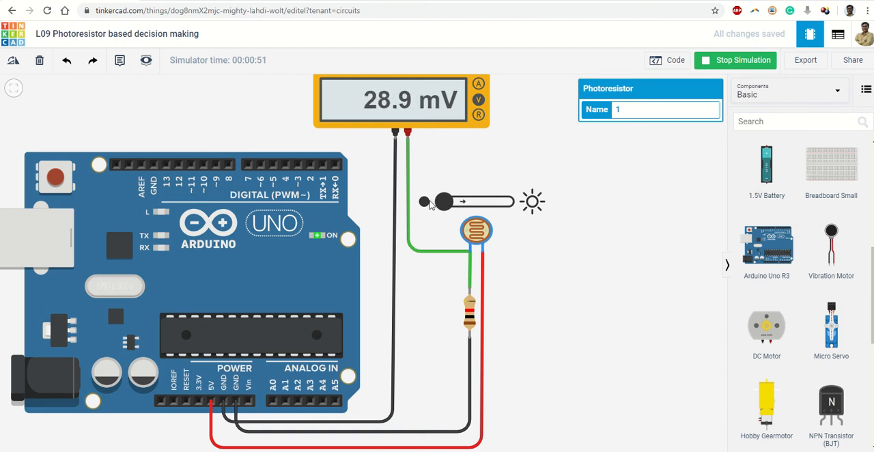
drag(447, 201, 505, 202)
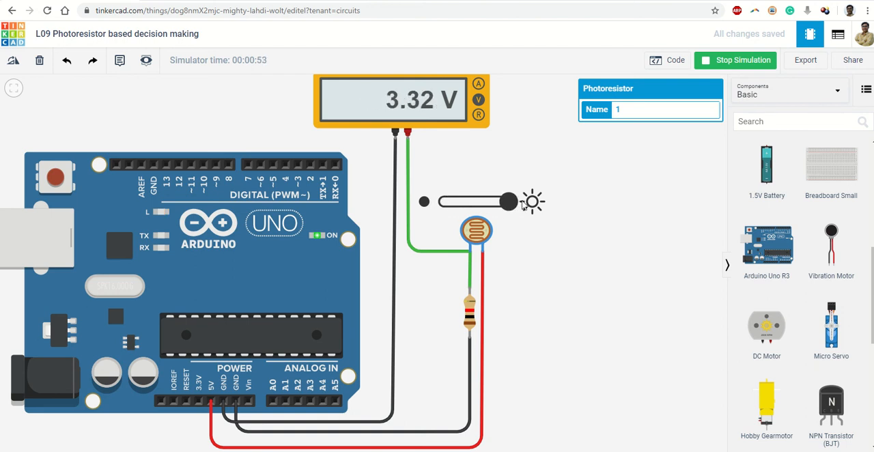
mouse_move(583, 198)
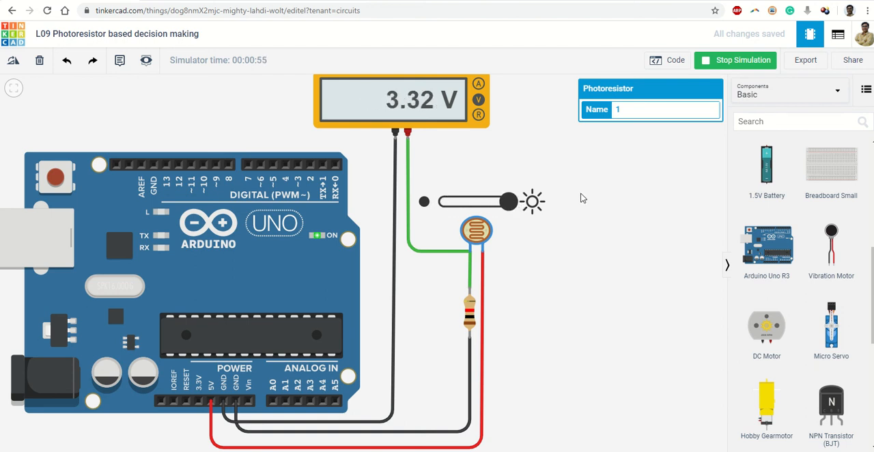
Stop the simulation and pan the canvas to recentre the board.
click(742, 60)
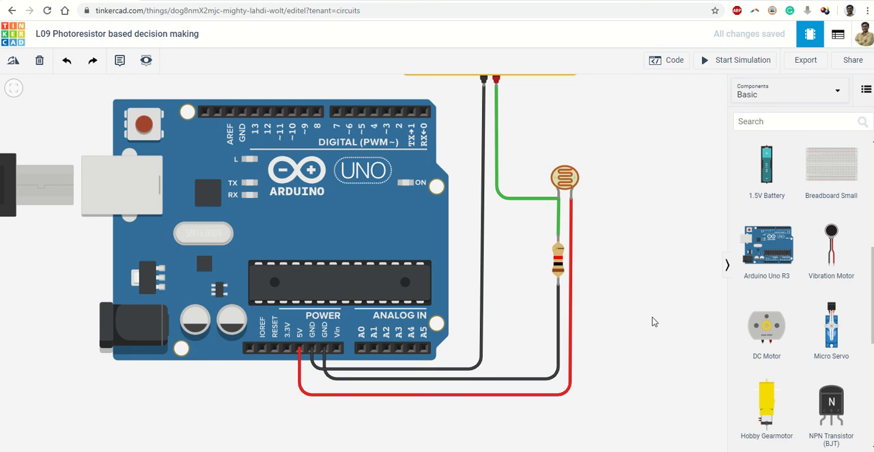
mouse_move(378, 372)
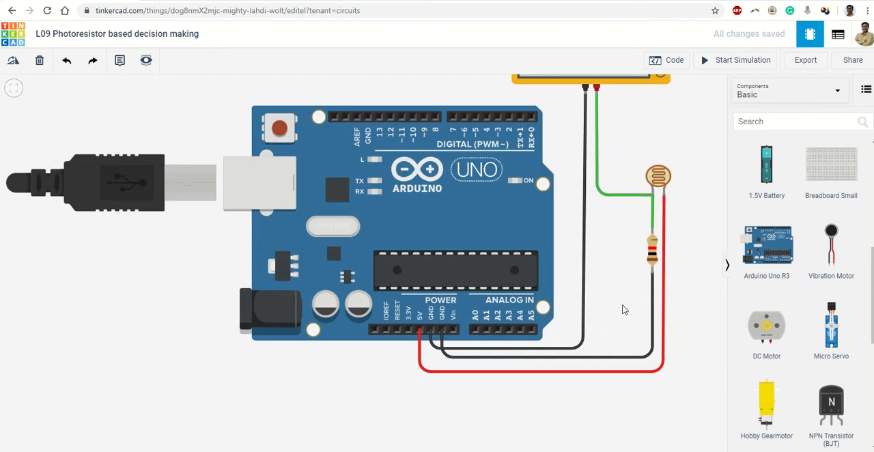
drag(622, 309, 521, 340)
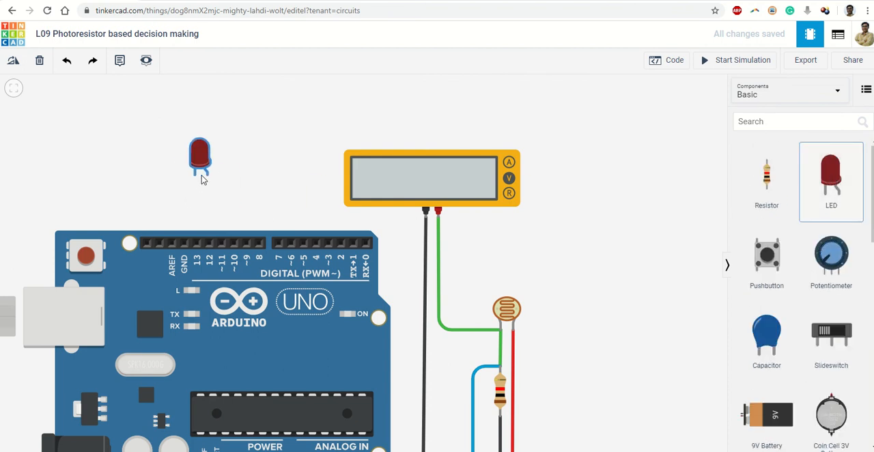
Add a resistor near the LED and set its resistance to 200 Ω.
click(766, 178)
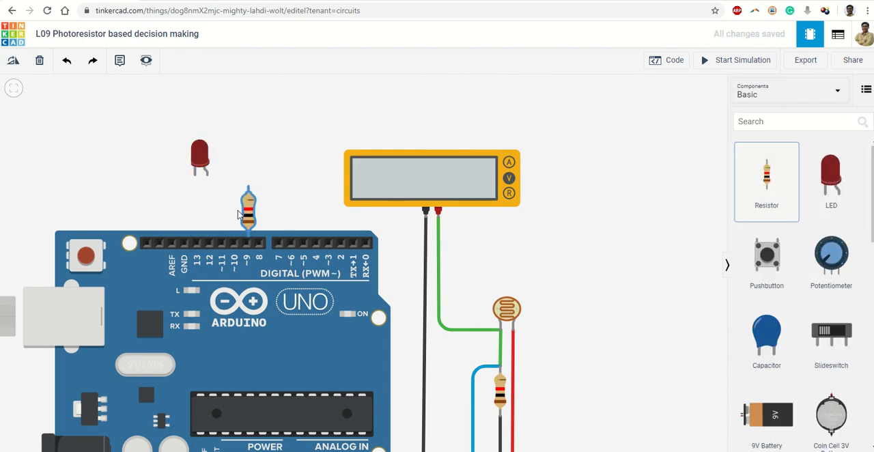
click(250, 208)
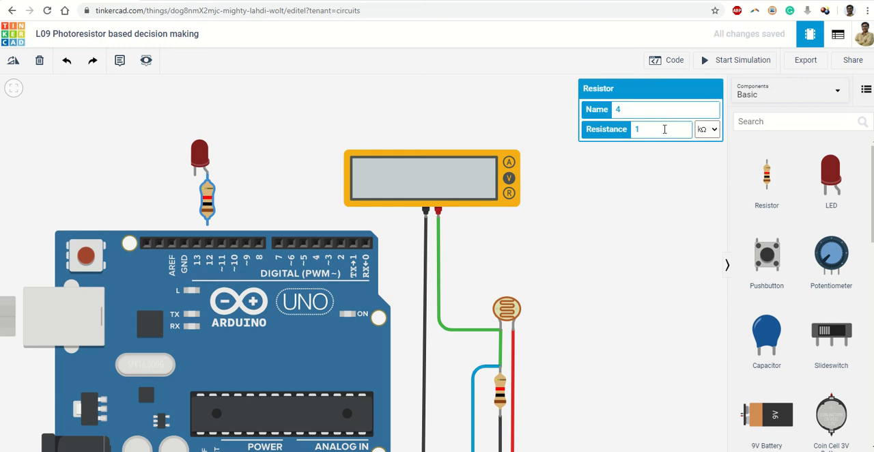
text(200)
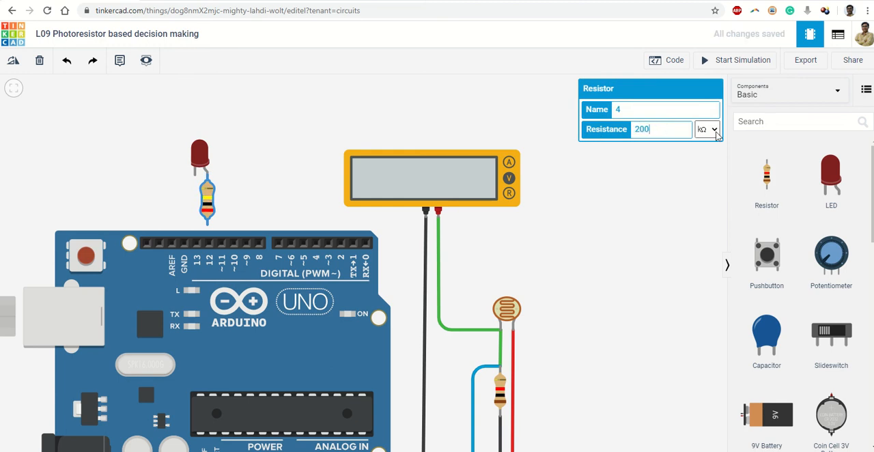
click(707, 129)
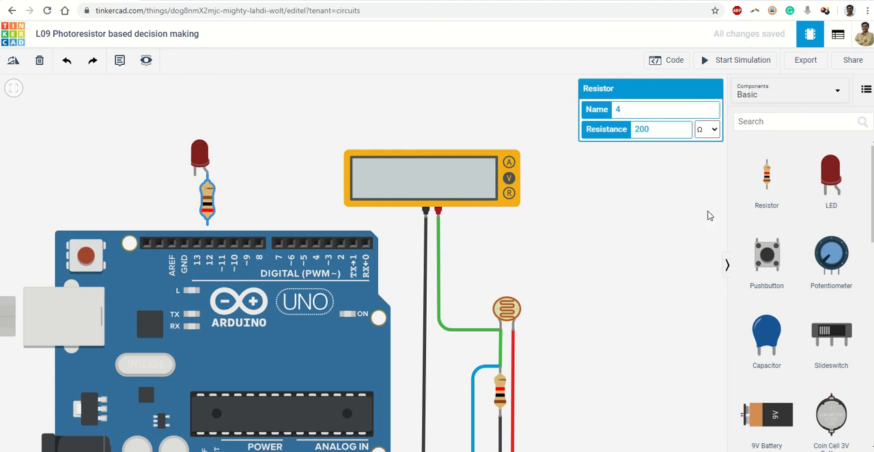
mouse_move(217, 260)
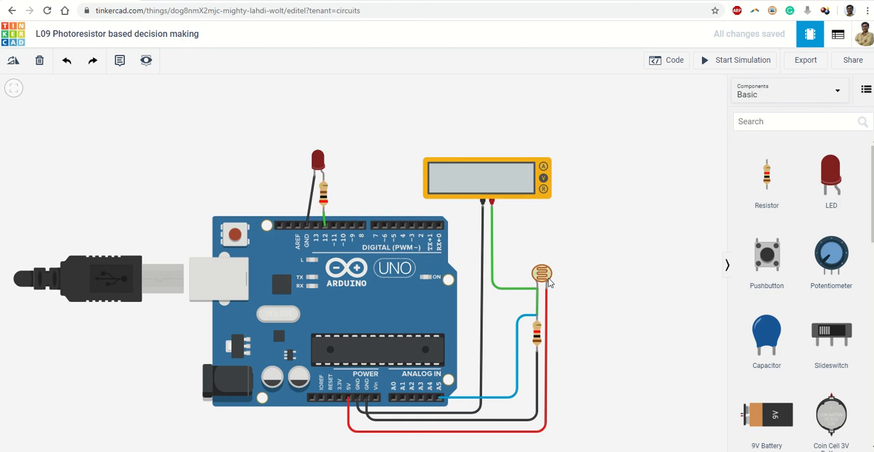
mouse_move(526, 252)
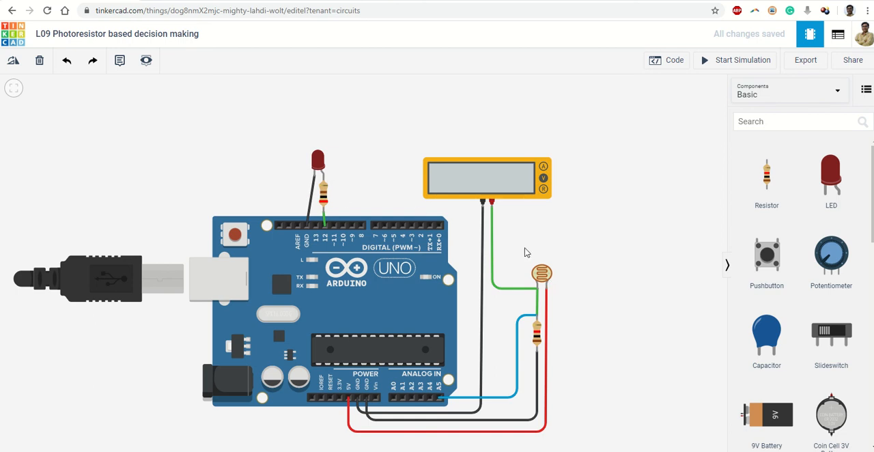
mouse_move(636, 260)
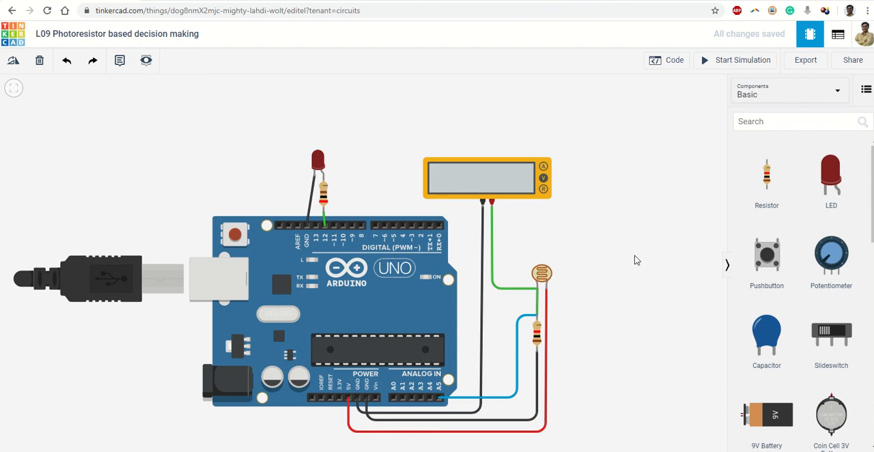
Open the Arduino's block code editor and show the Control blocks.
click(668, 61)
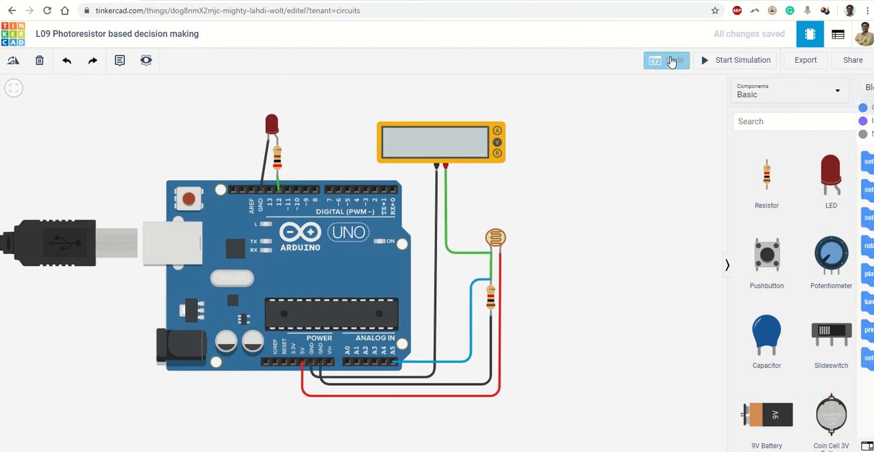
click(667, 60)
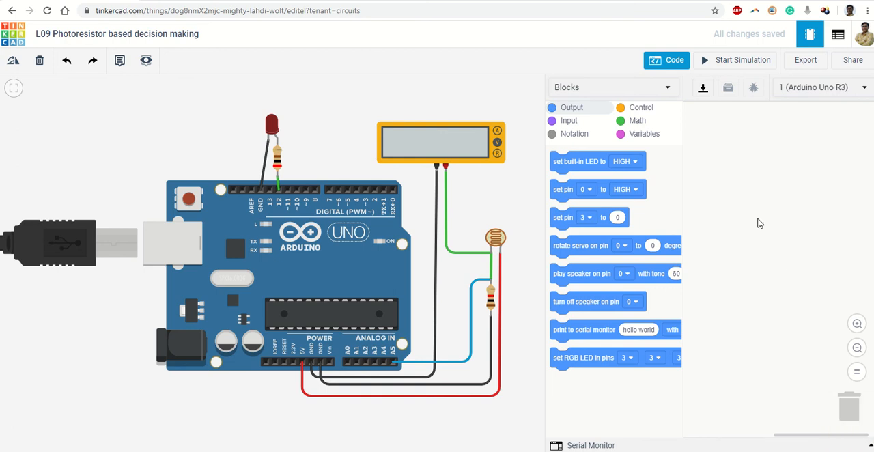
mouse_move(638, 109)
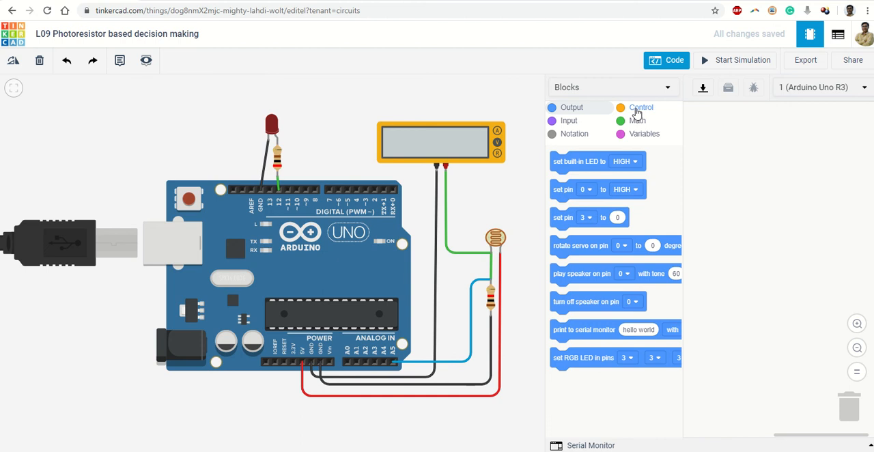
click(640, 107)
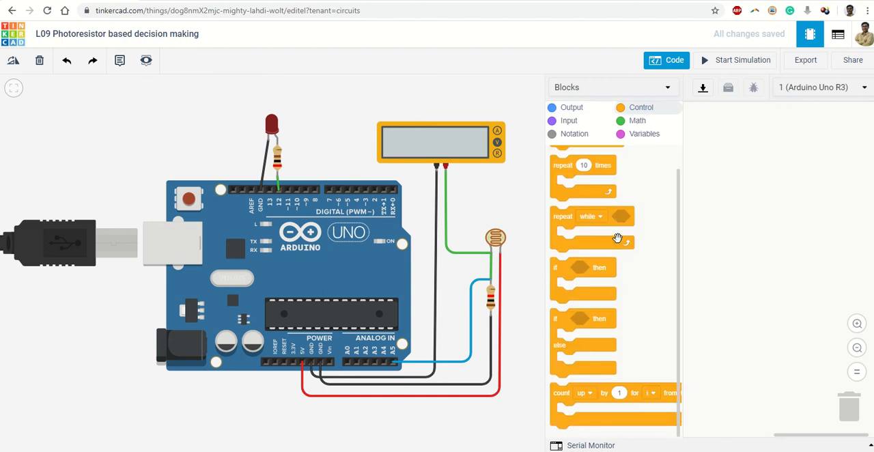
mouse_move(625, 318)
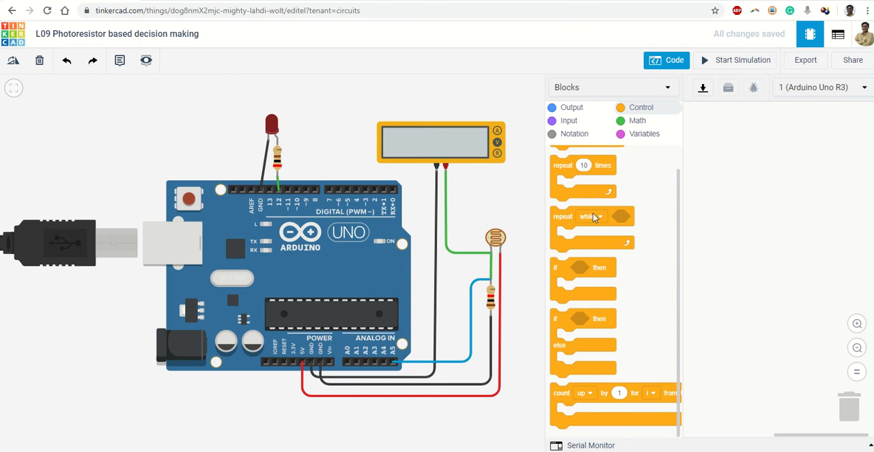
mouse_move(601, 189)
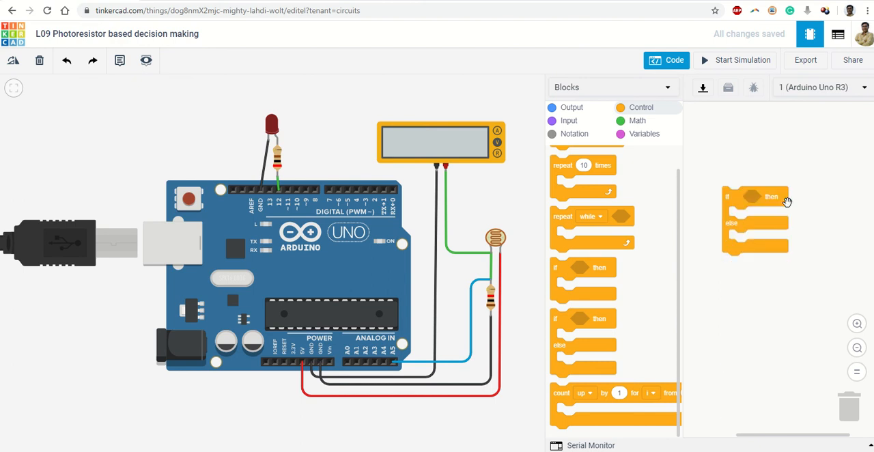
mouse_move(590, 236)
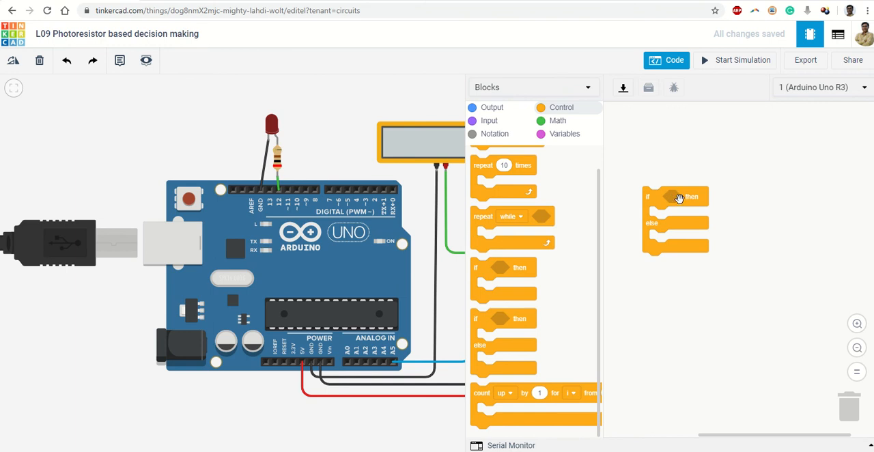
mouse_move(675, 197)
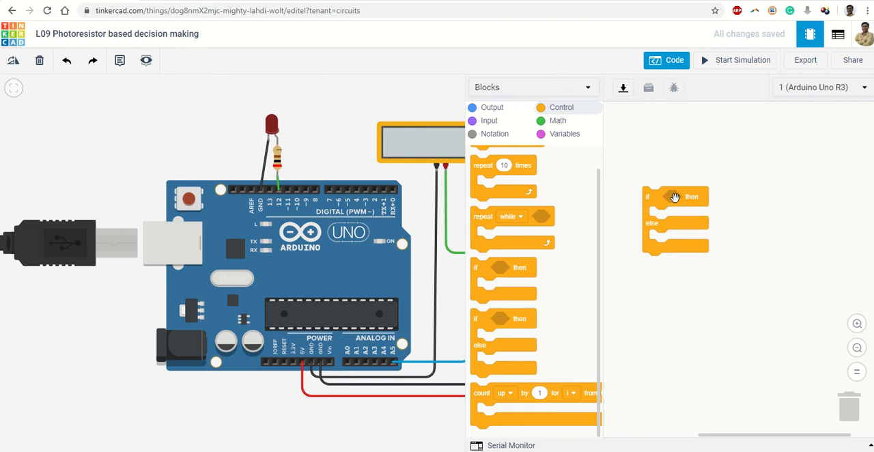
mouse_move(683, 195)
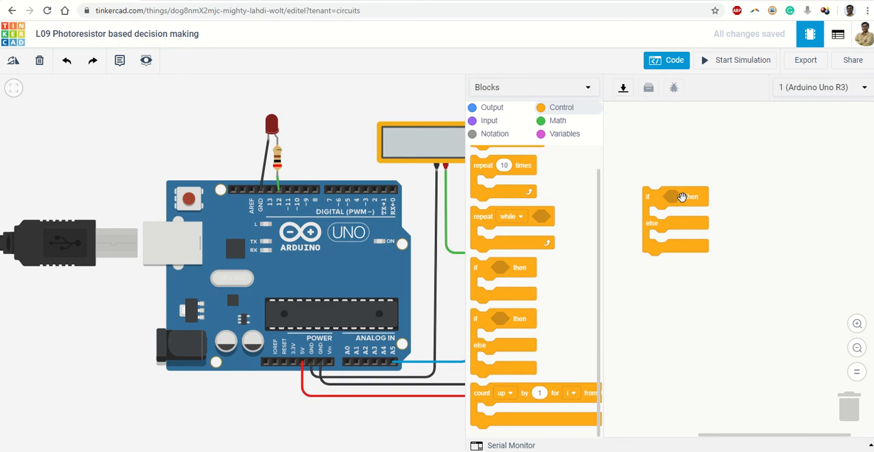
mouse_move(674, 197)
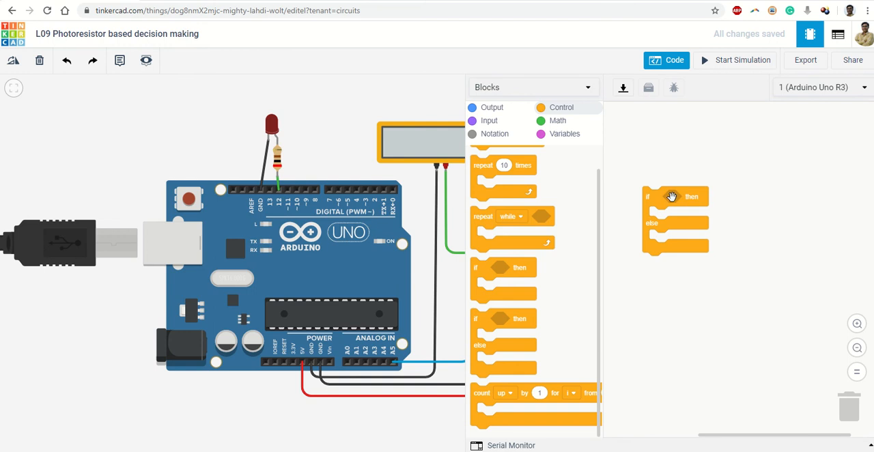
mouse_move(563, 125)
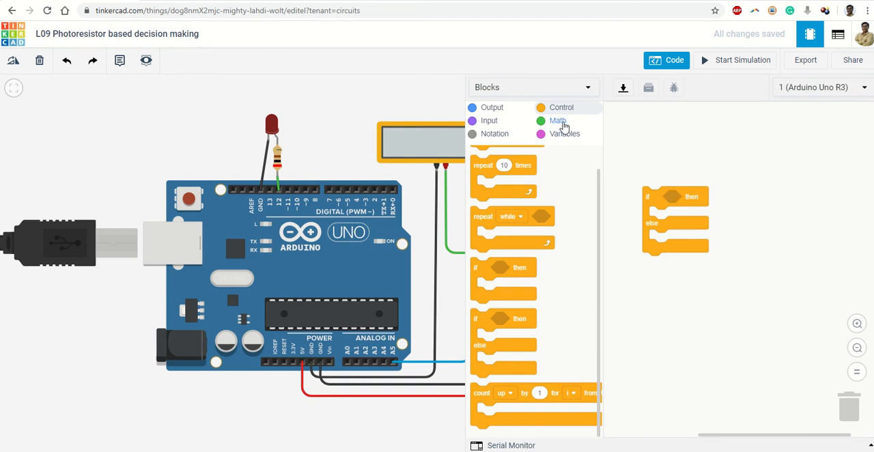
Put a Math less-than comparison block into the if–else condition slot.
click(557, 120)
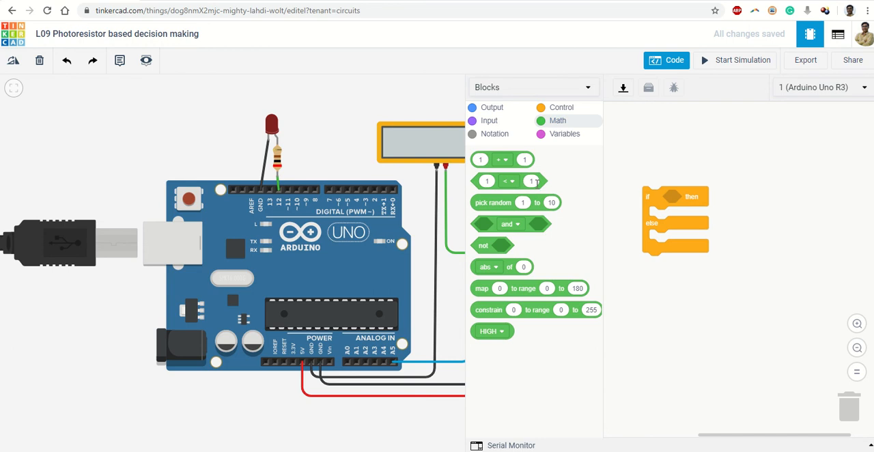
mouse_move(674, 212)
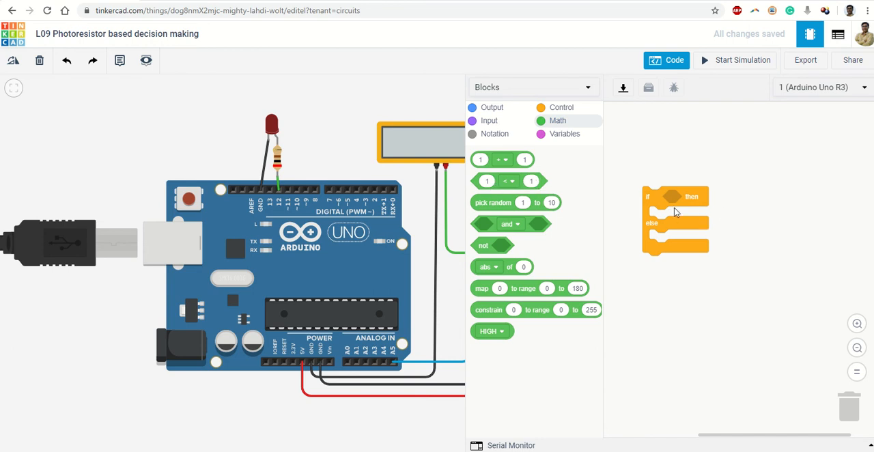
mouse_move(551, 203)
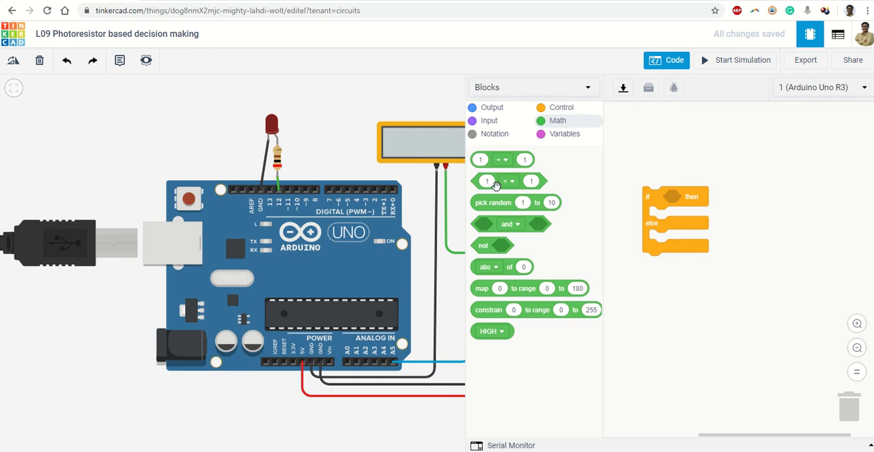
drag(509, 181, 693, 189)
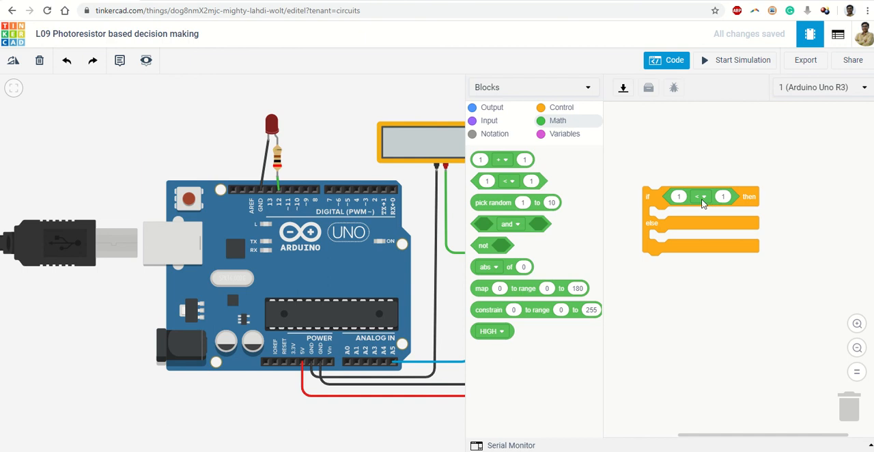
click(703, 197)
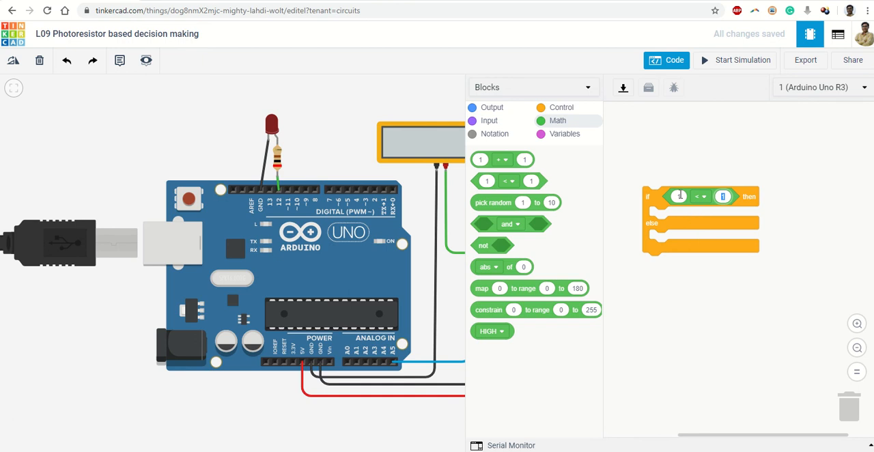
click(679, 197)
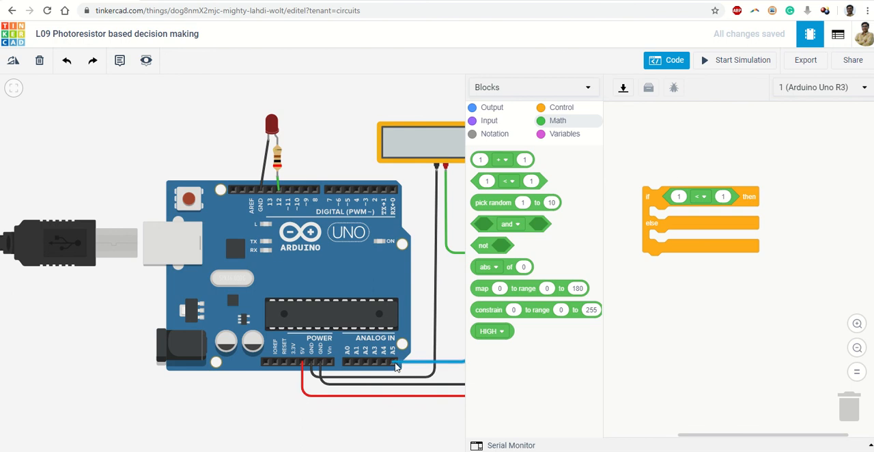
mouse_move(581, 234)
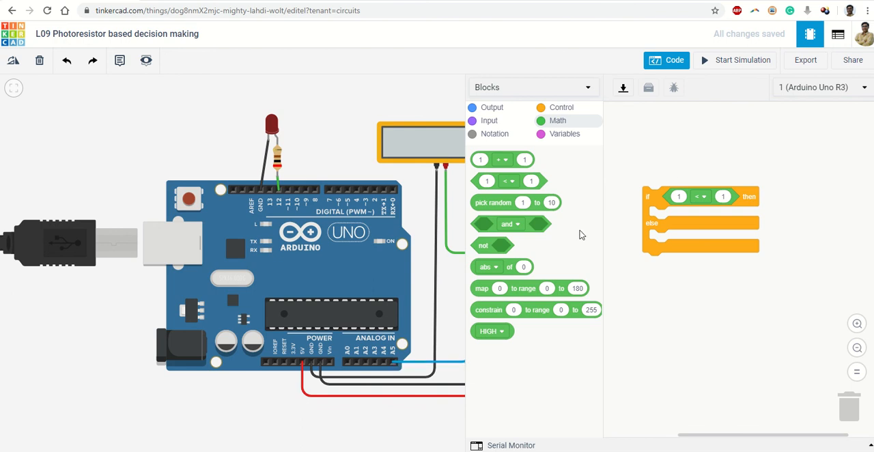
mouse_move(522, 149)
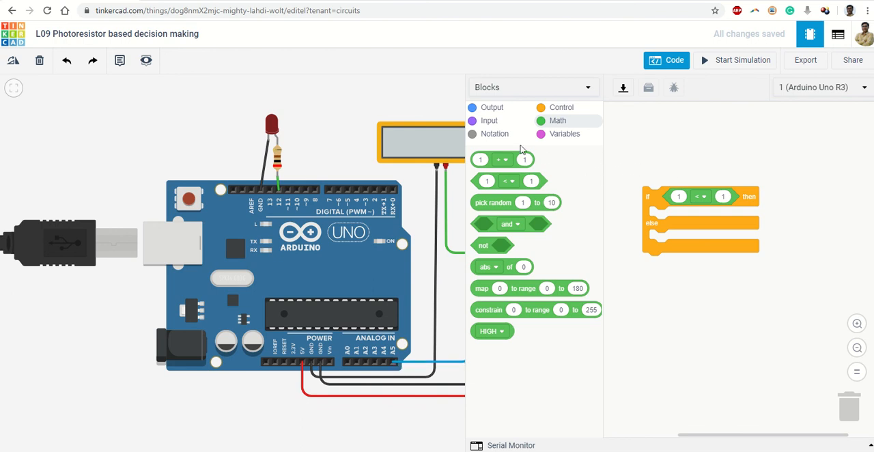
Fill the comparison with 'read analog pin A5' on the left and 300 on the right.
click(489, 120)
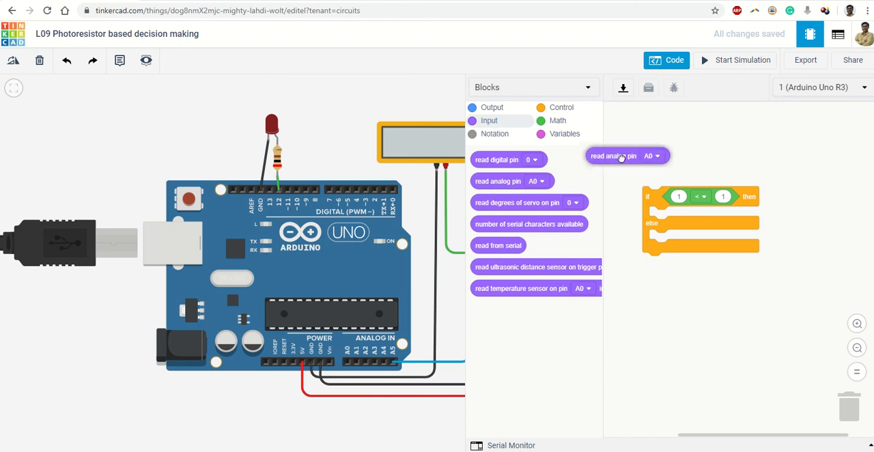
drag(621, 155, 678, 198)
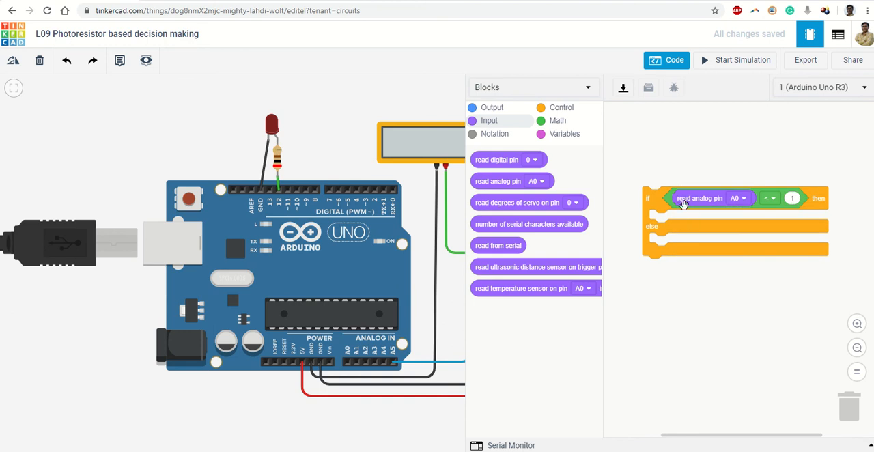
click(742, 198)
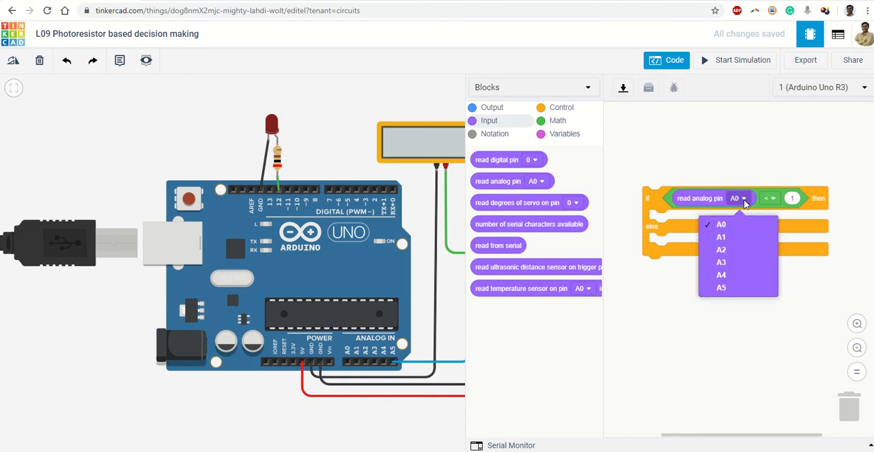
click(720, 287)
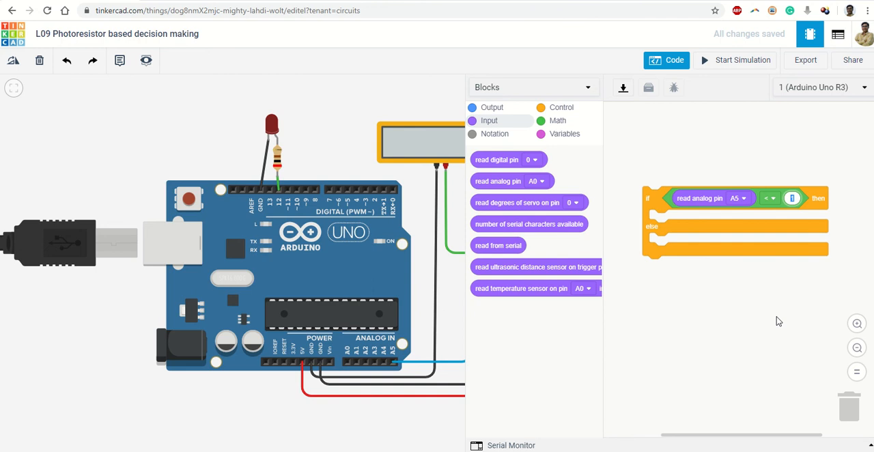
text(300)
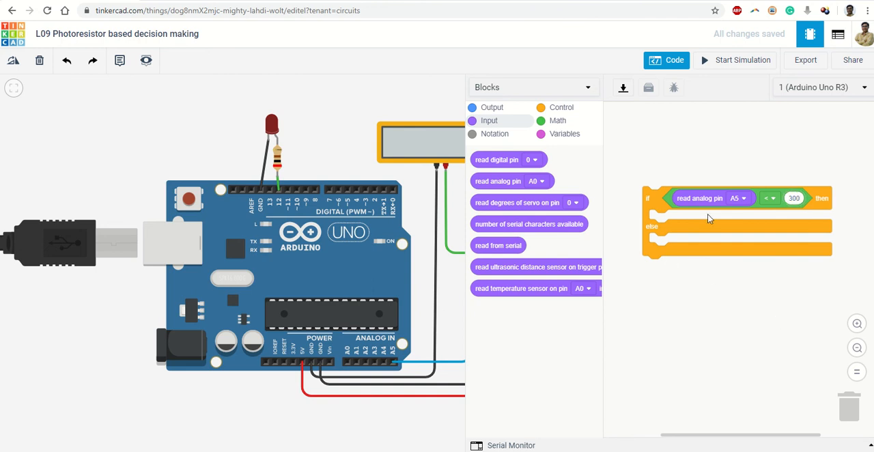
click(492, 107)
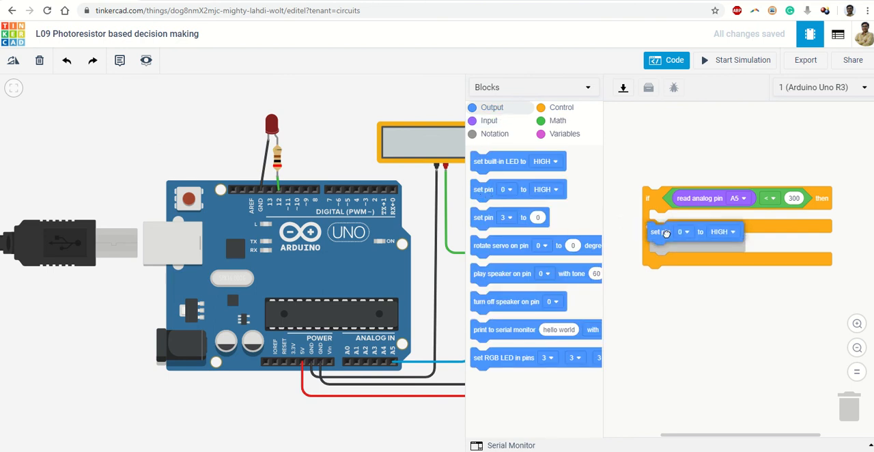
Add set-pin blocks: pin 12 HIGH in the then branch, pin 12 LOW in else.
click(684, 220)
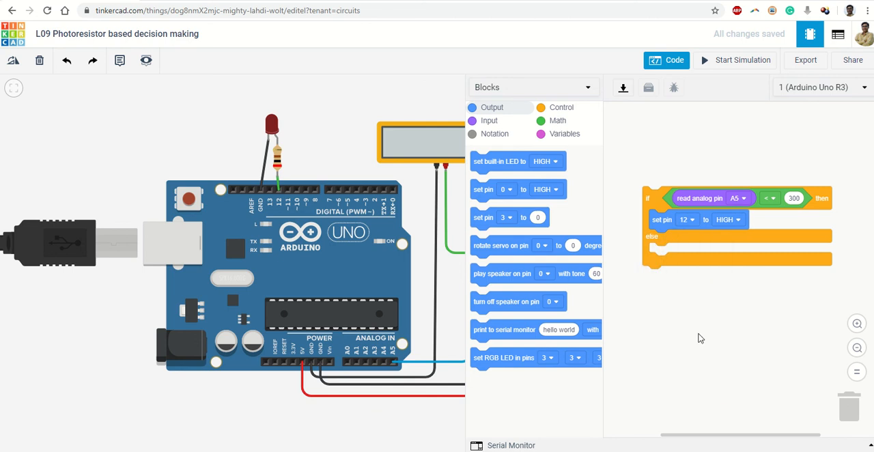
drag(485, 189, 635, 271)
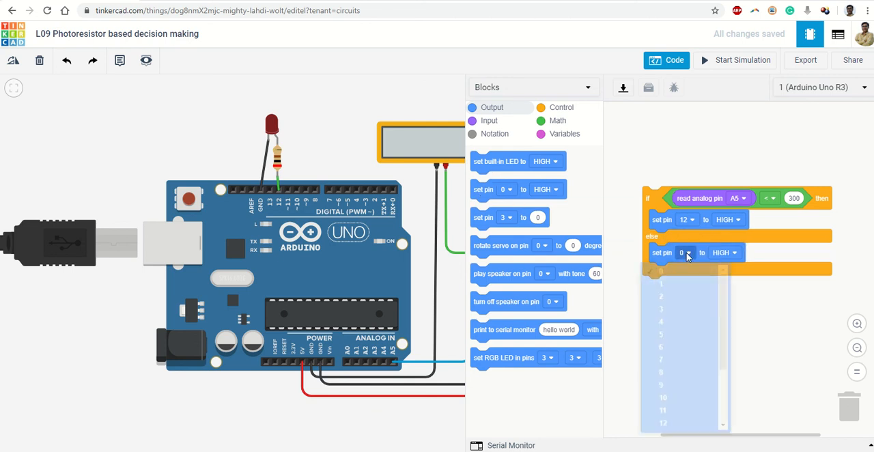
click(729, 253)
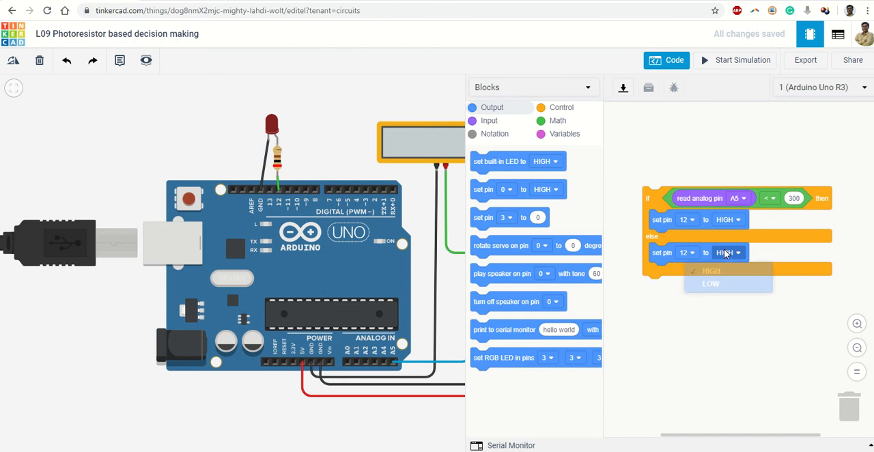
click(712, 284)
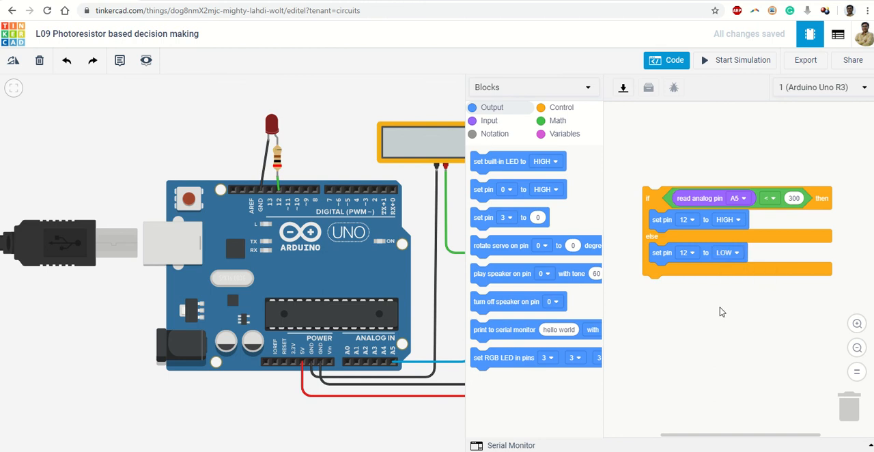
mouse_move(722, 339)
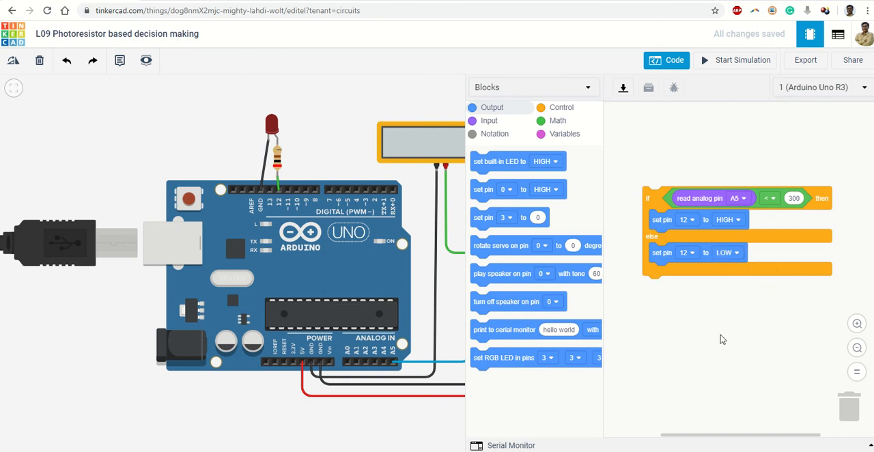
mouse_move(469, 264)
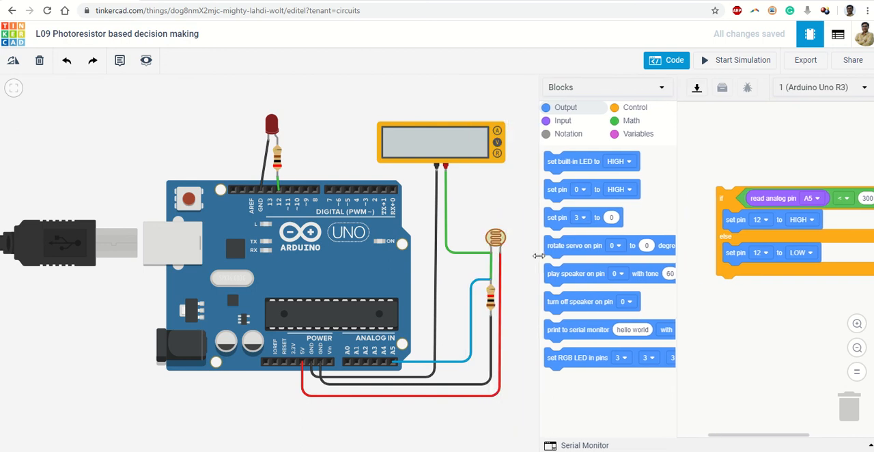
Run the simulation, dimming and brightening the photoresistor to toggle the LED, then stop and close code.
click(735, 60)
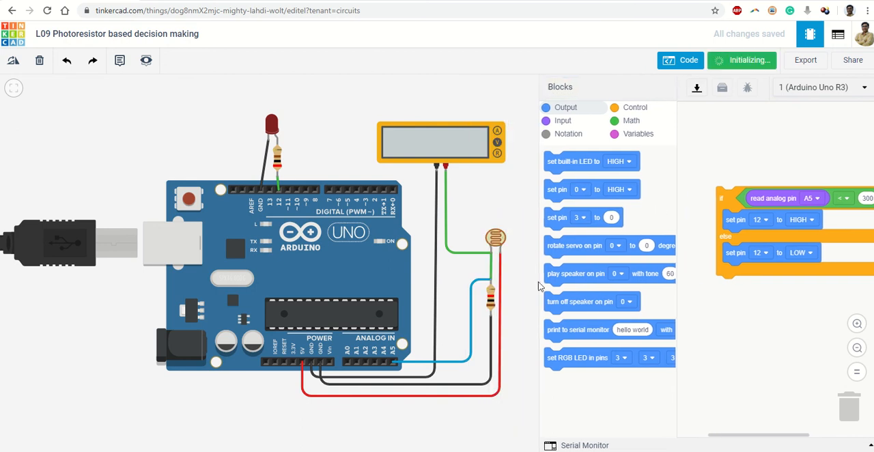
click(742, 60)
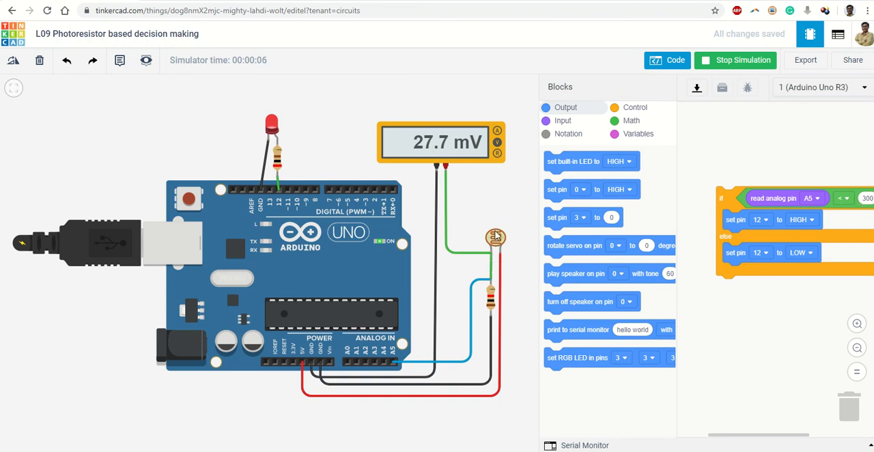
click(496, 237)
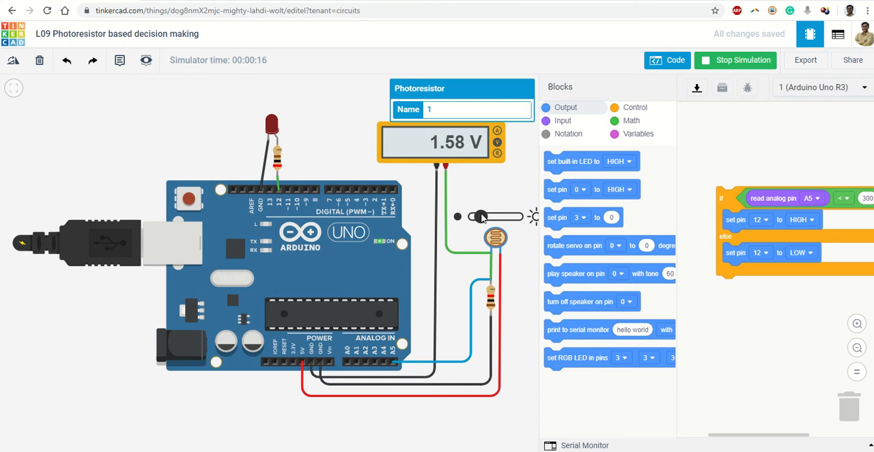
drag(480, 216, 497, 216)
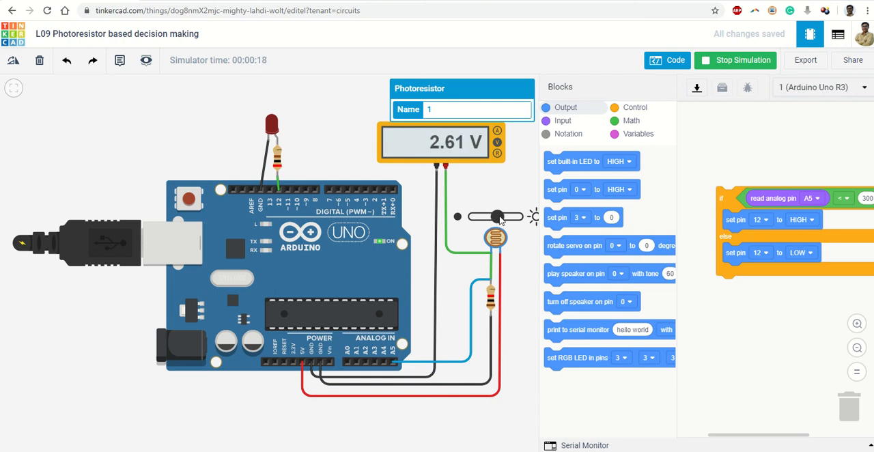
drag(496, 216, 518, 216)
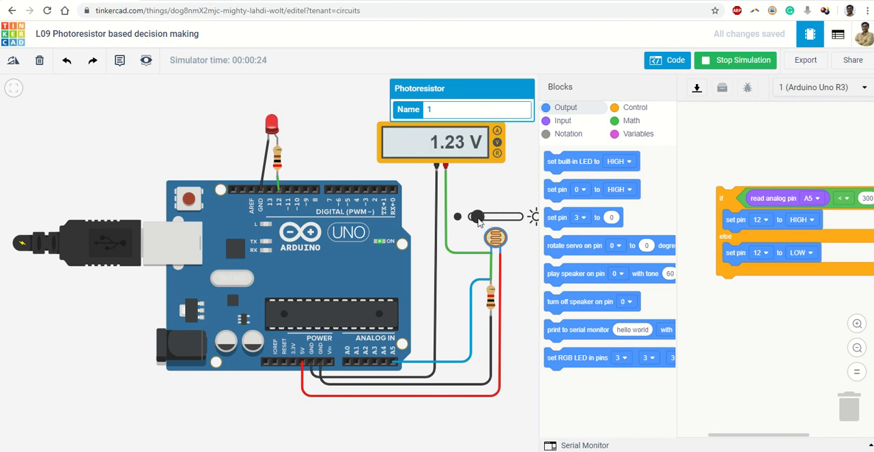
drag(478, 217, 475, 222)
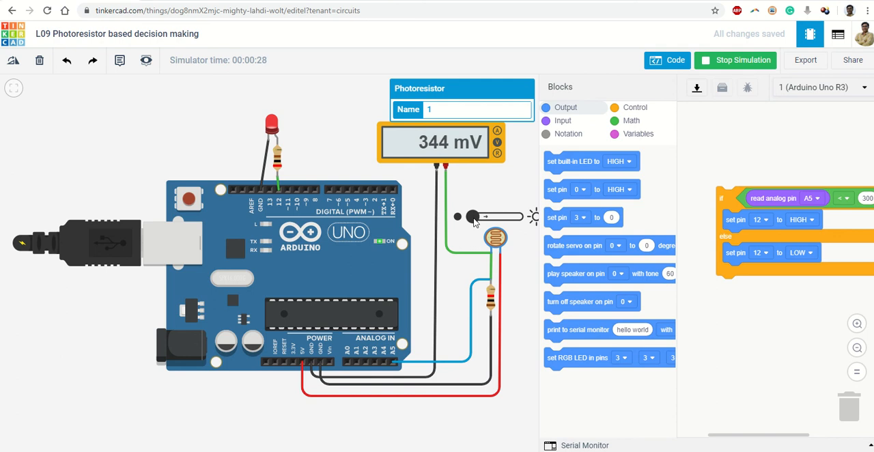
drag(471, 216, 509, 216)
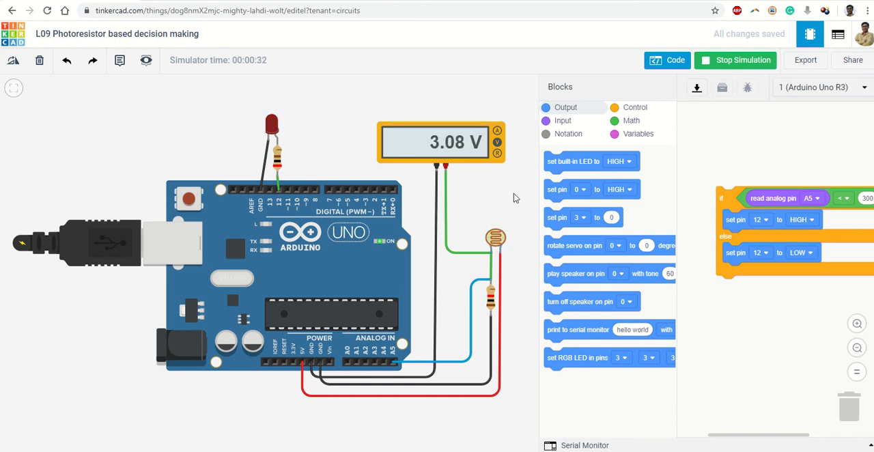
click(735, 60)
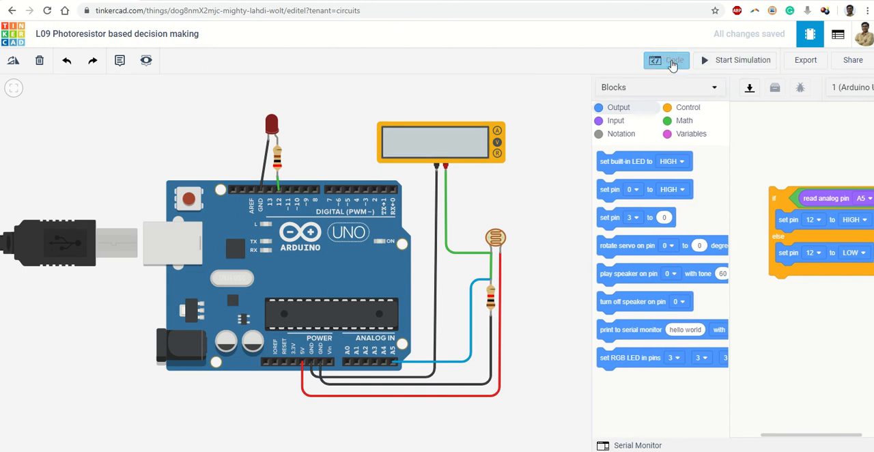
click(668, 60)
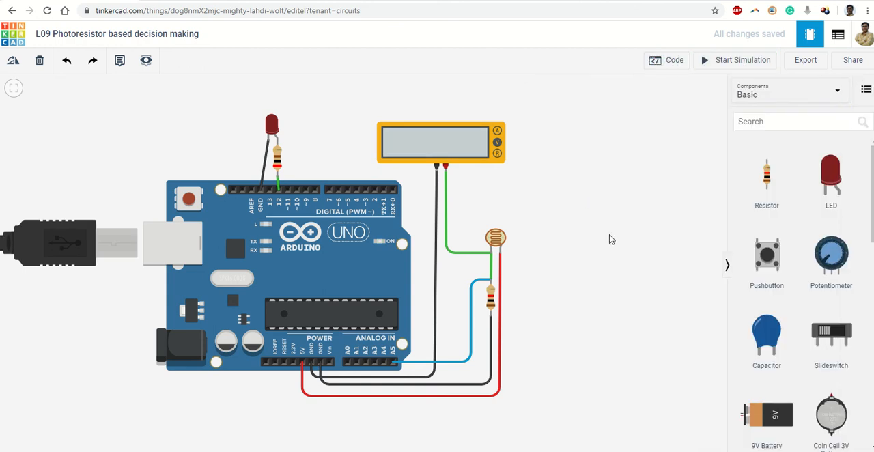